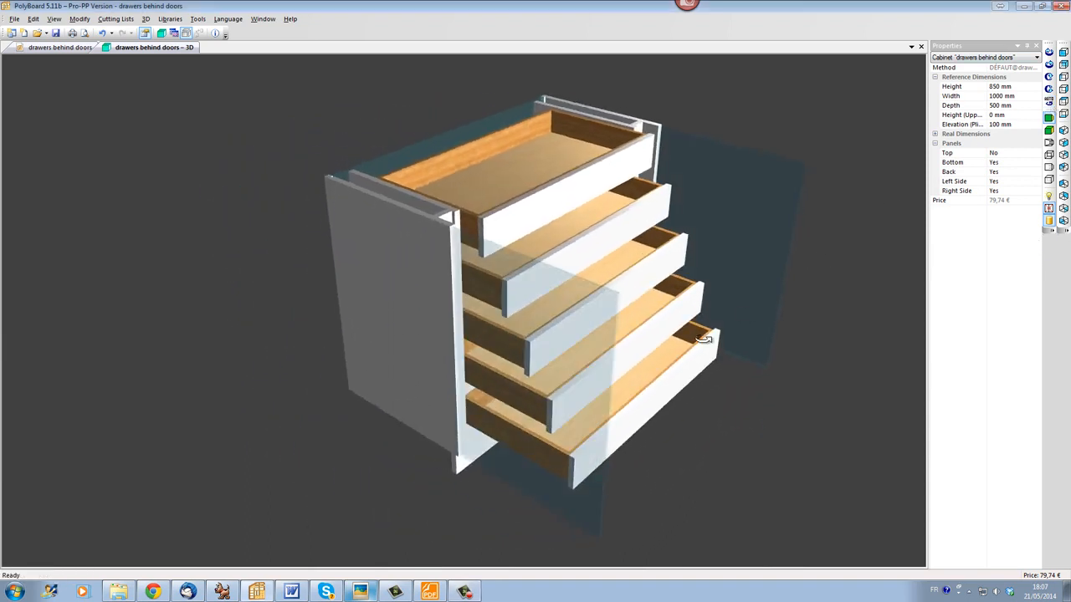
- Orbit the existing model to inspect its open drawers from the front, top and side
drag(702, 338, 576, 324)
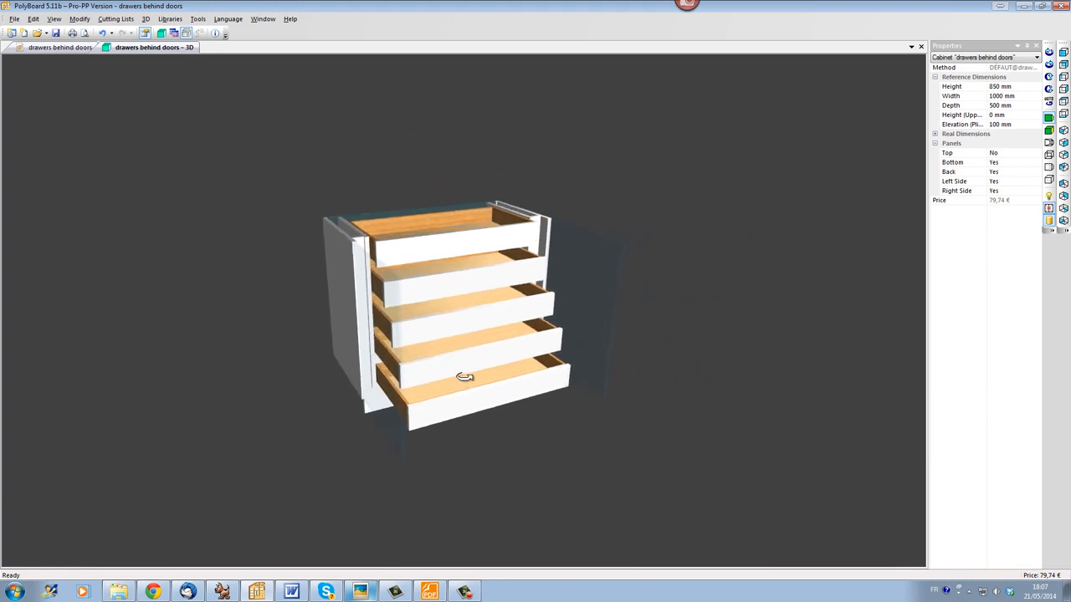
drag(465, 377, 398, 259)
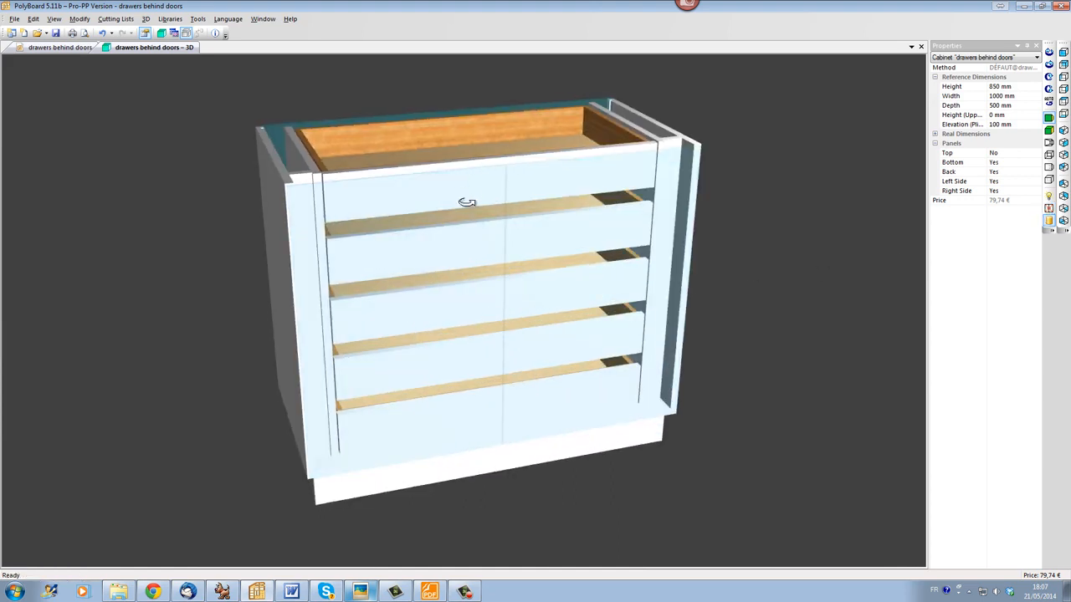
drag(467, 201, 305, 231)
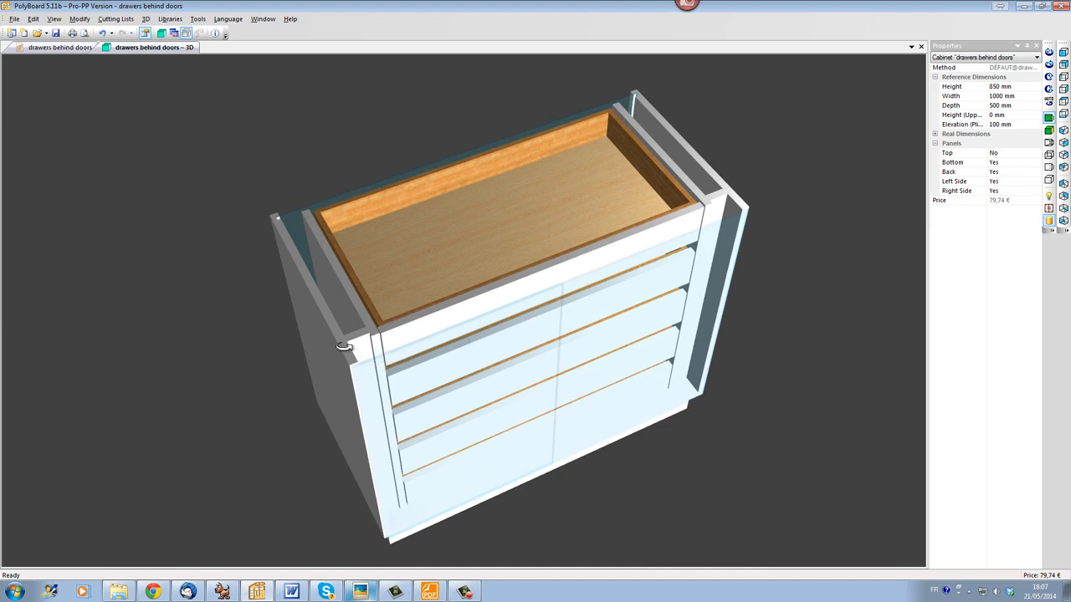
mouse_move(358, 364)
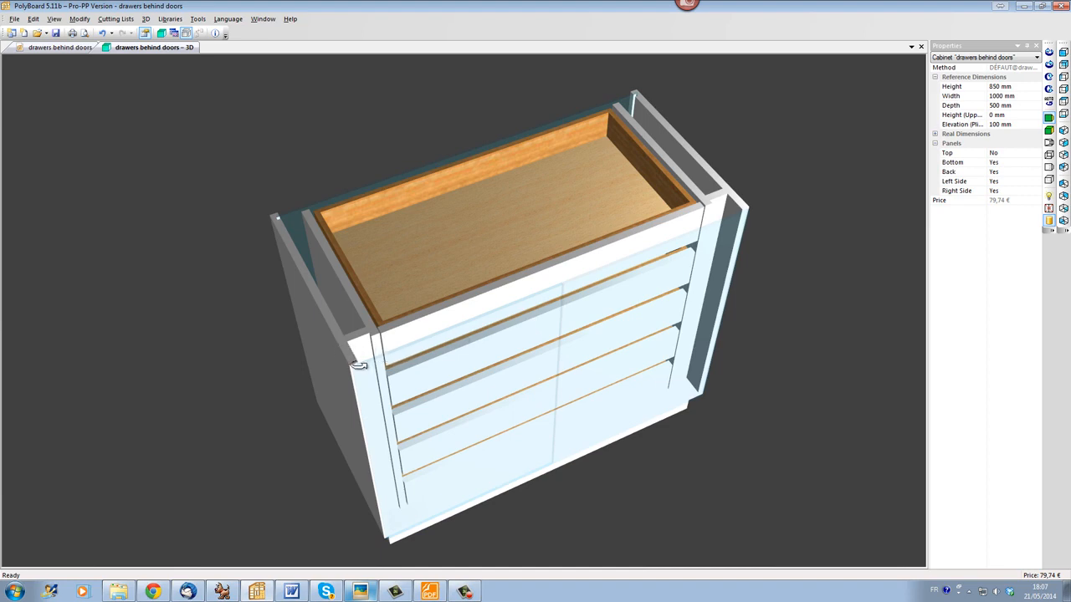
drag(358, 365, 365, 372)
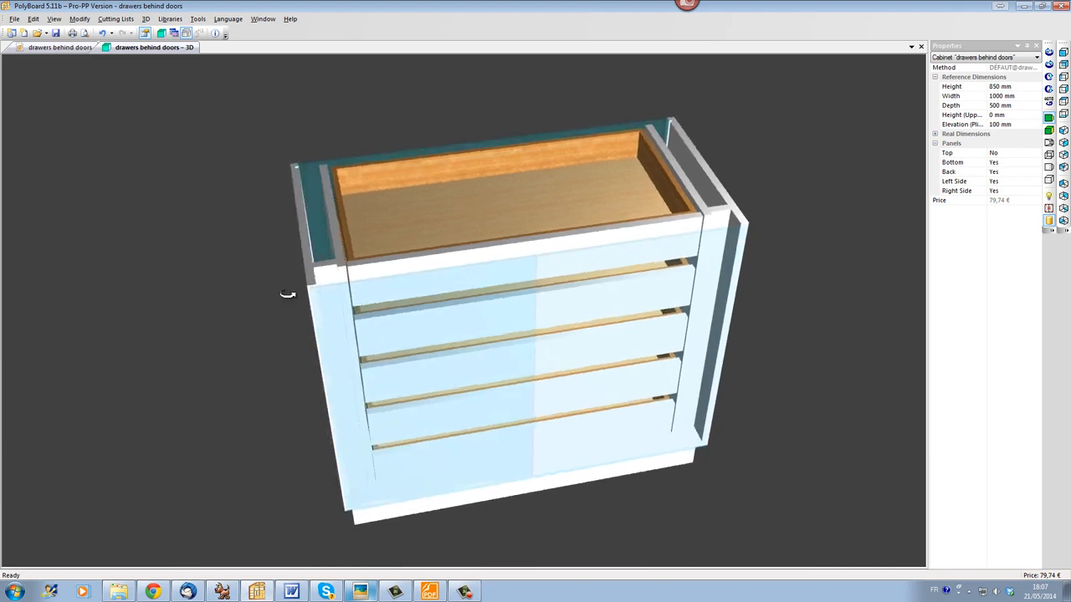
drag(288, 295, 290, 244)
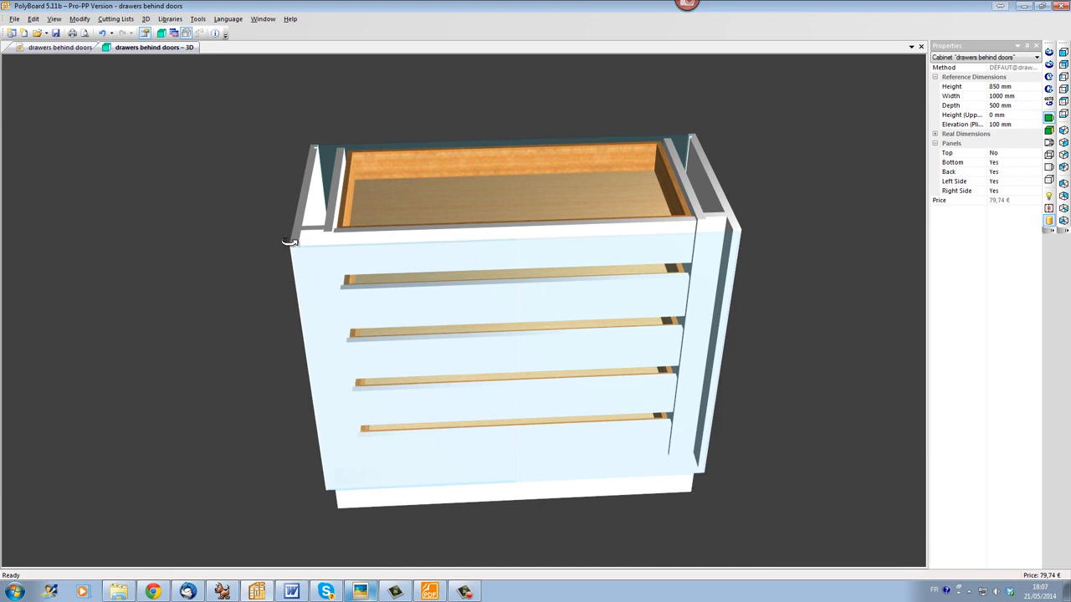
mouse_move(295, 241)
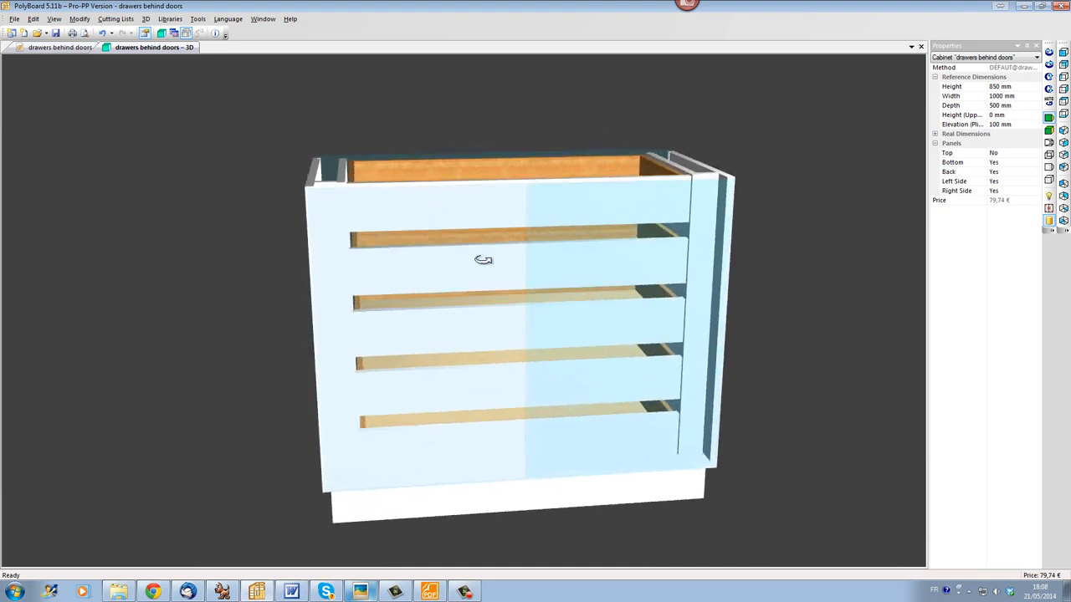
drag(483, 260, 611, 347)
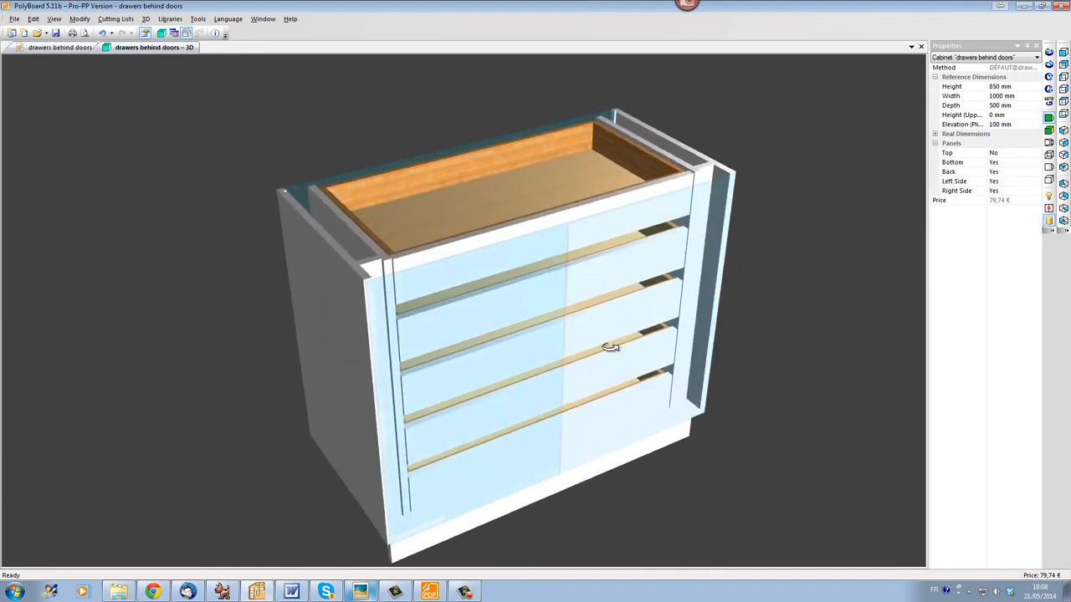
drag(610, 347, 568, 313)
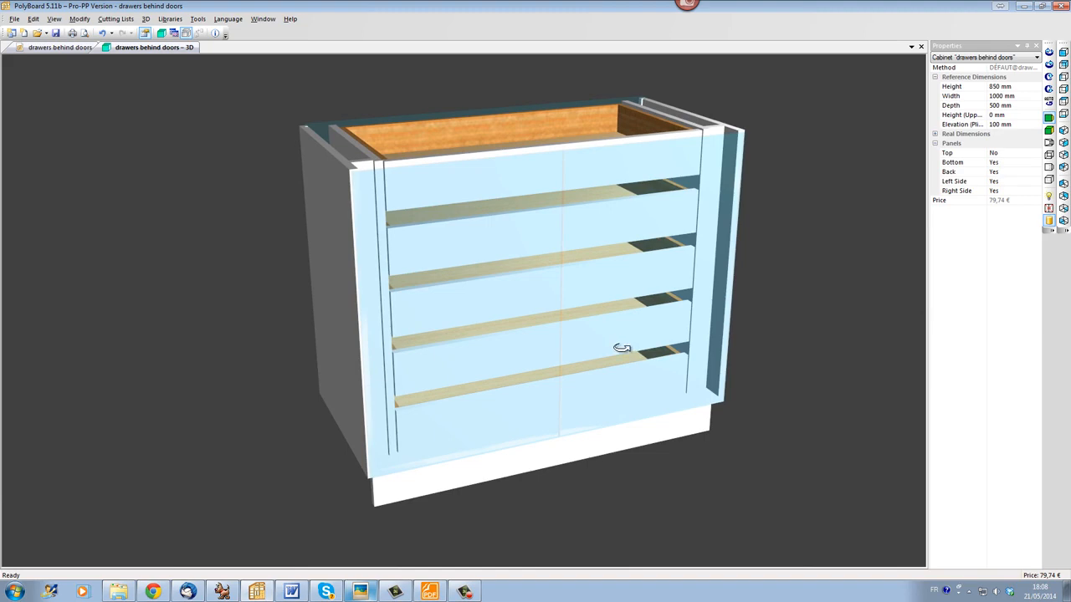
- Create a new cabinet 1000 mm wide and raise its elevation to 100 mm
click(34, 18)
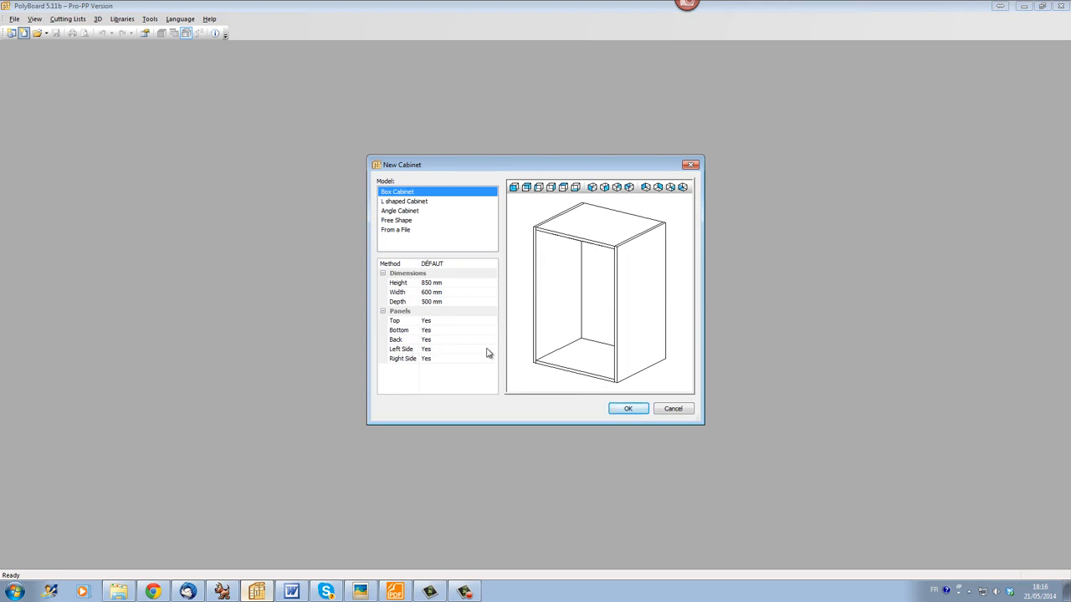
click(398, 291)
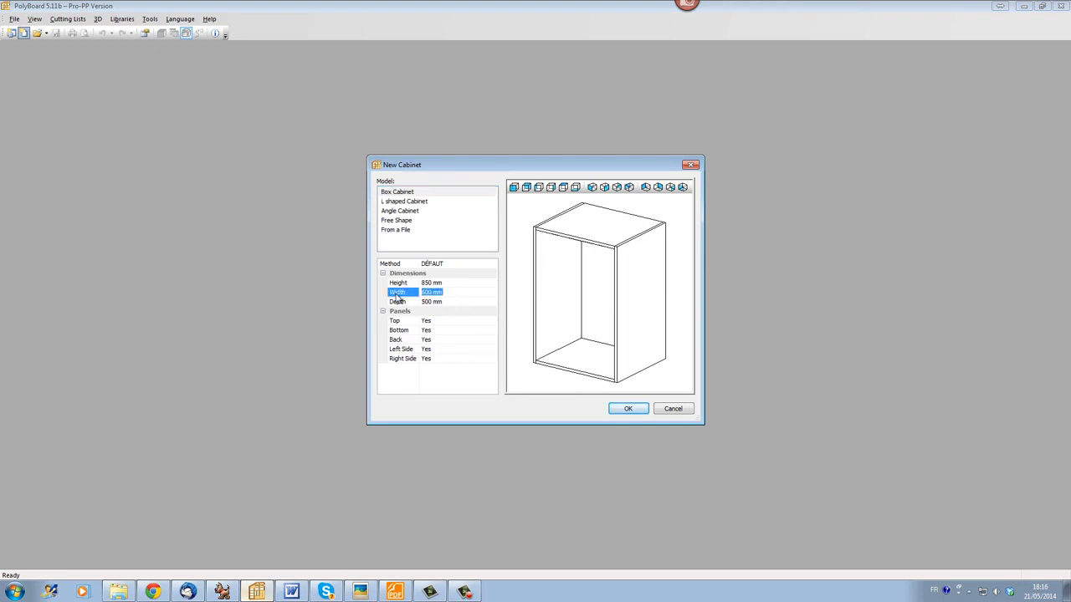
text(1000)
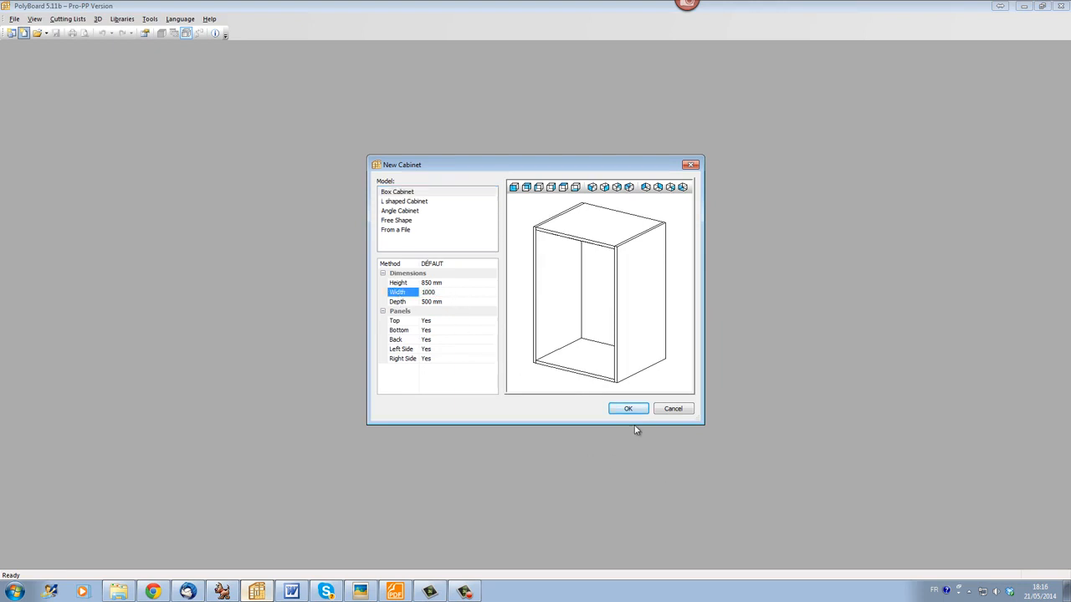
click(627, 408)
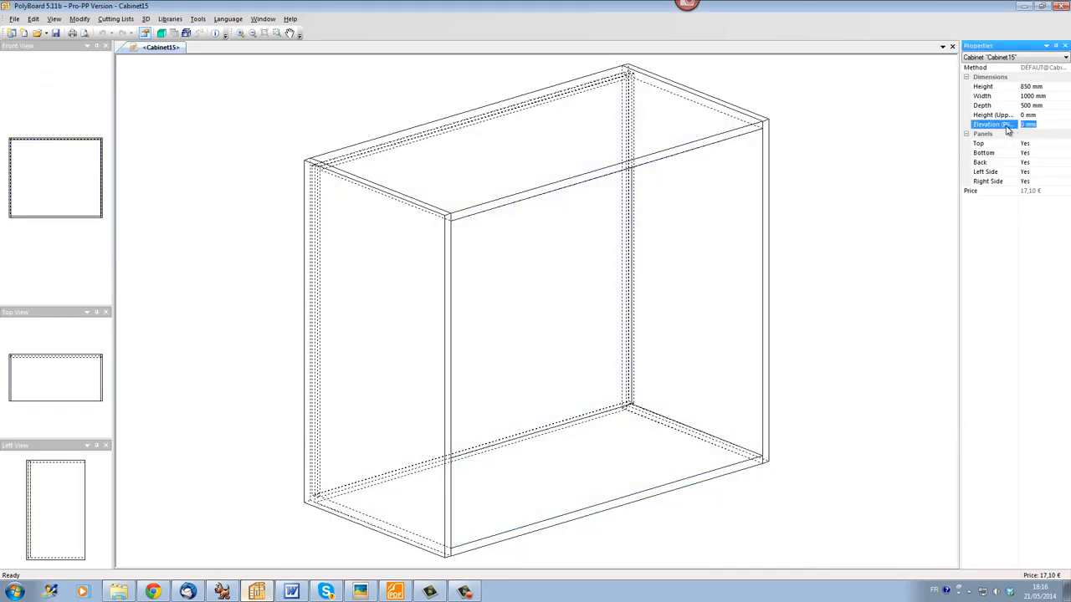
text(100)
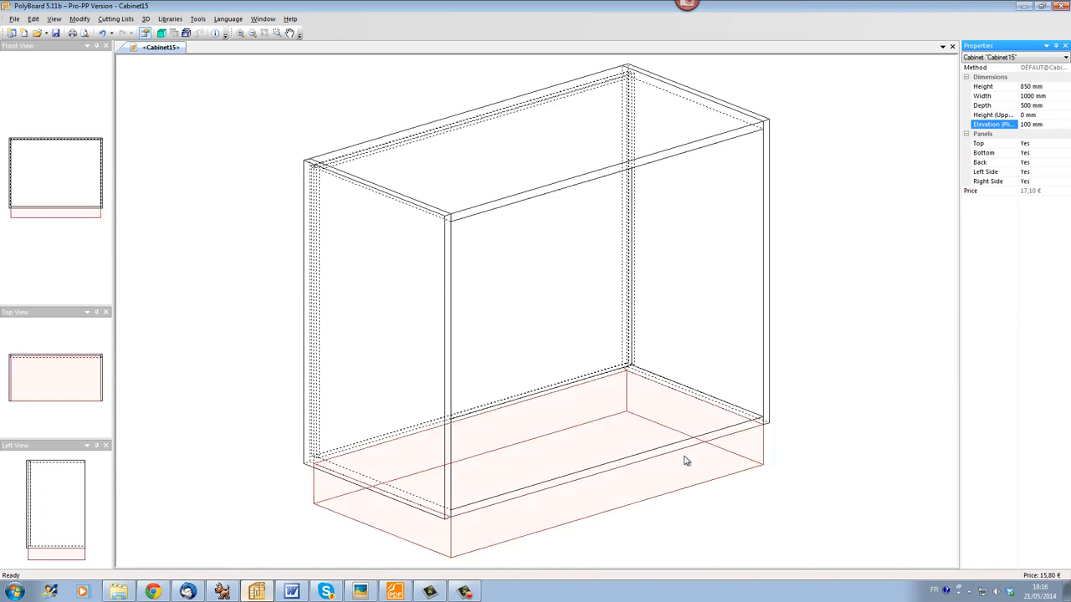
- Add a front-only plinth under the cabinet, recessed 30 mm
right_click(686, 460)
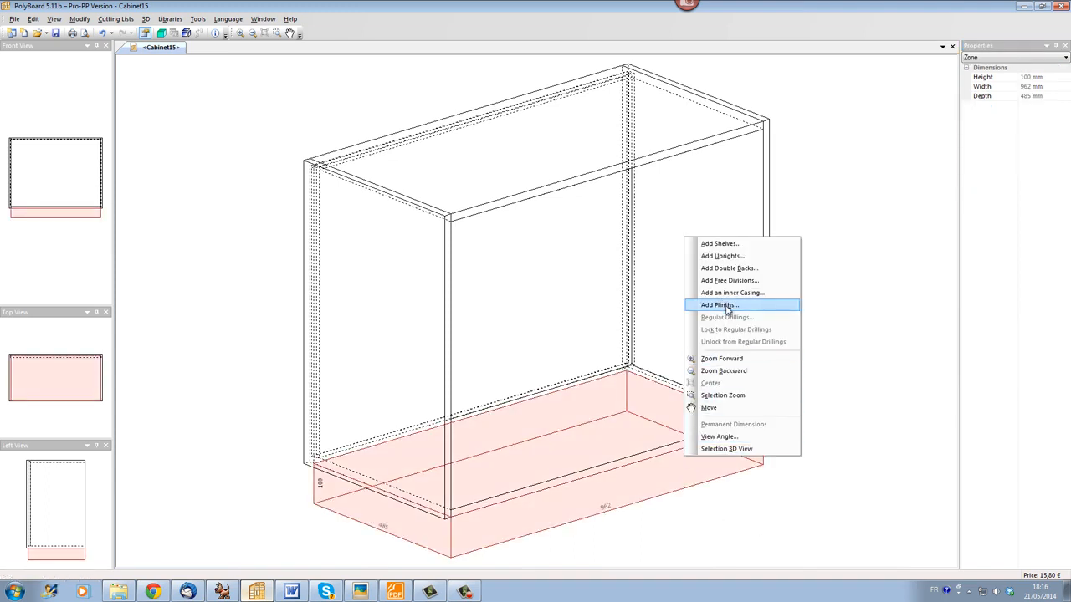
click(719, 304)
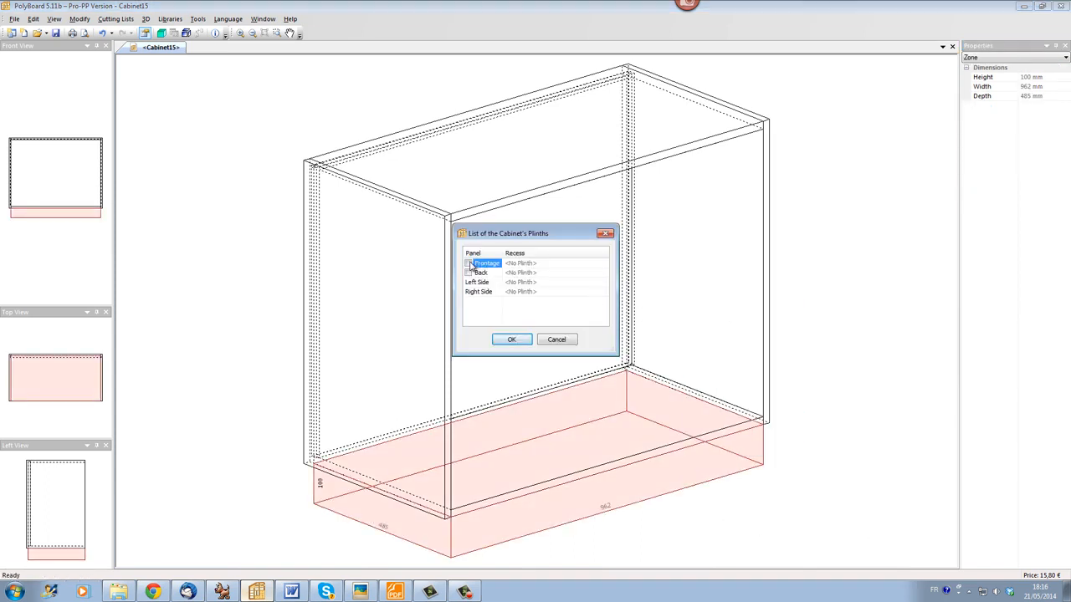
click(469, 263)
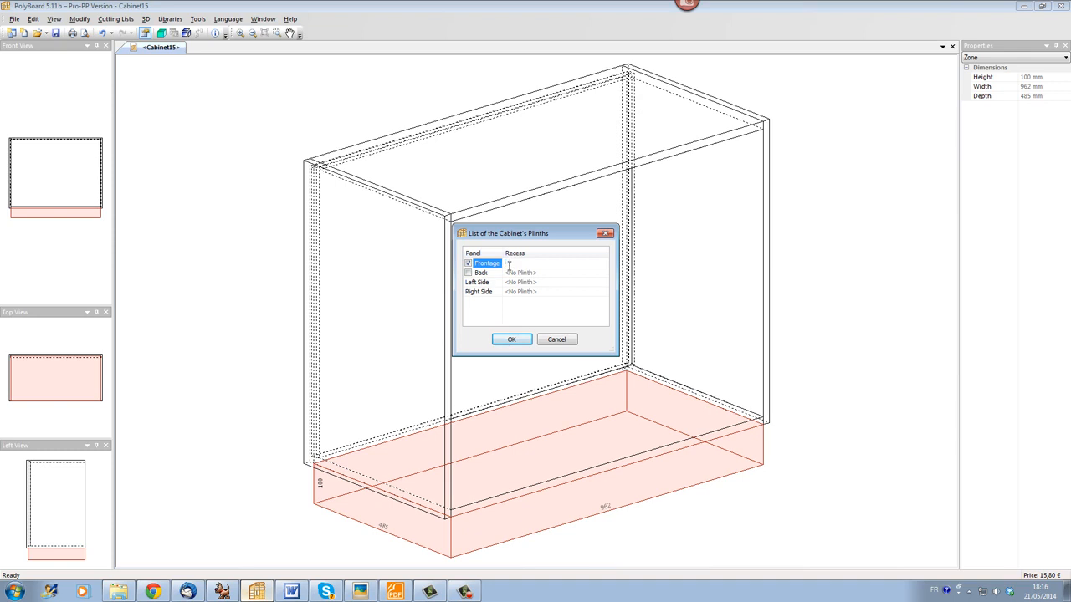
click(512, 338)
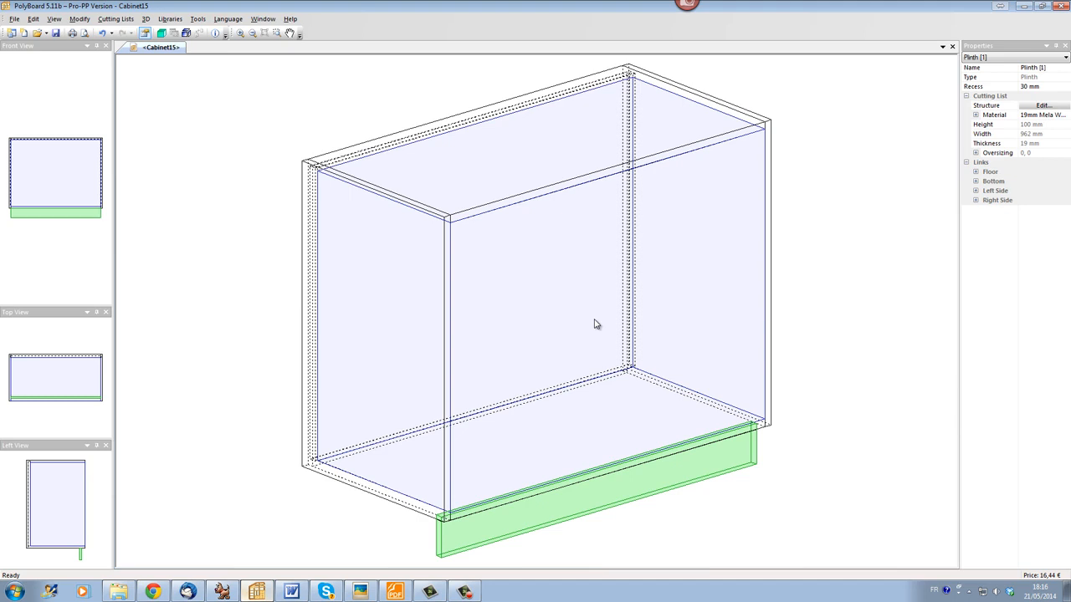
mouse_move(376, 358)
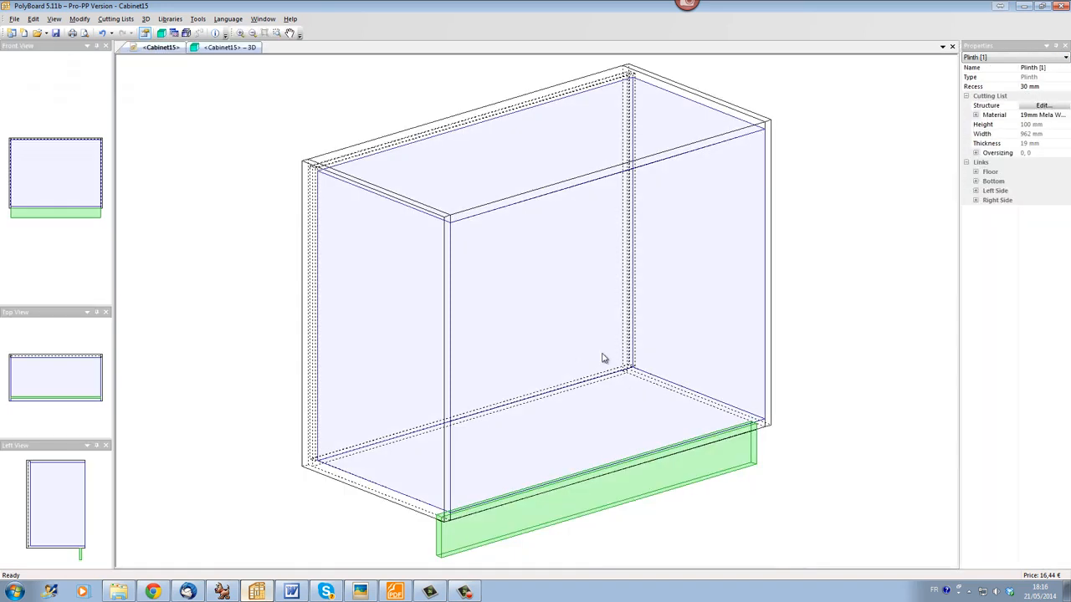
mouse_move(552, 252)
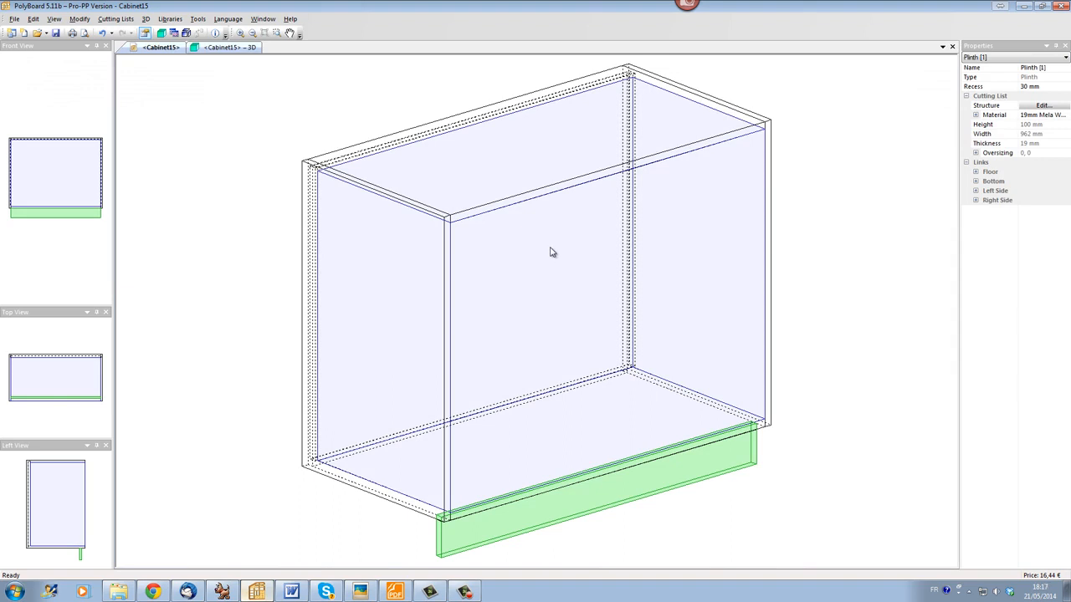
mouse_move(686, 198)
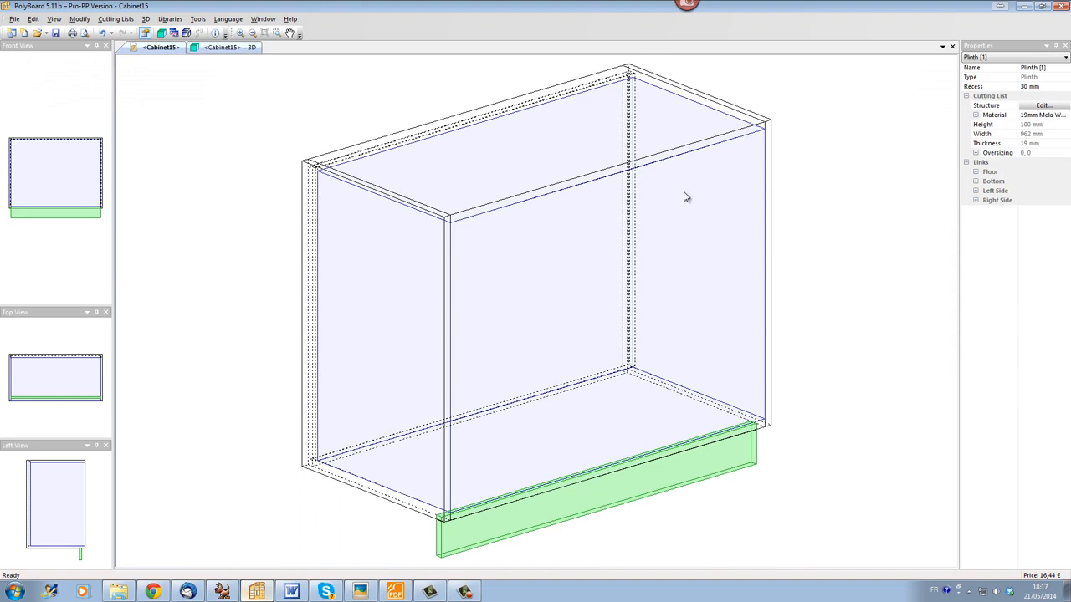
mouse_move(492, 281)
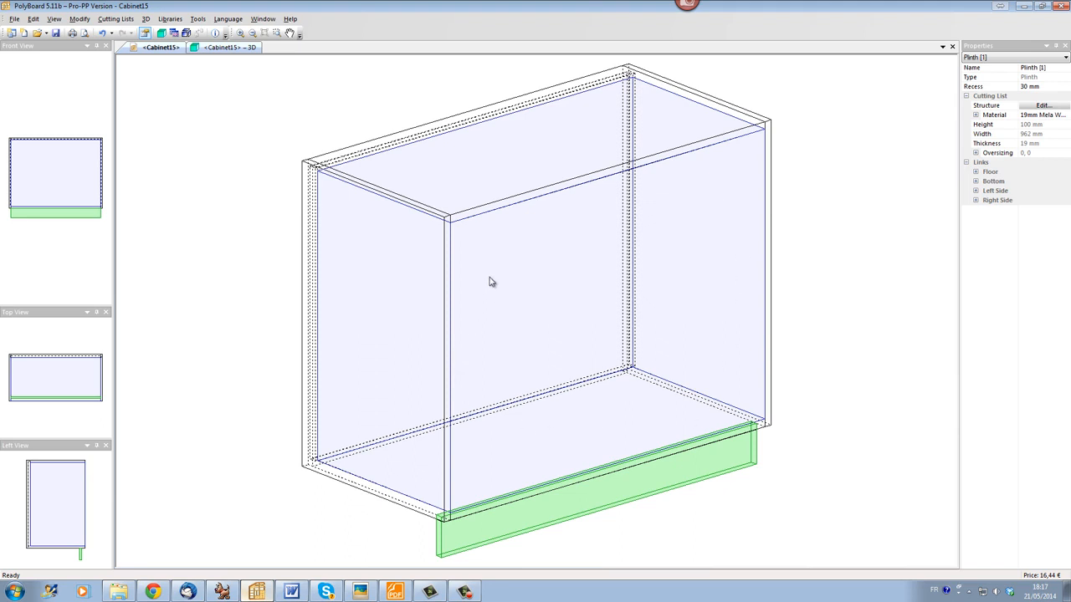
mouse_move(515, 283)
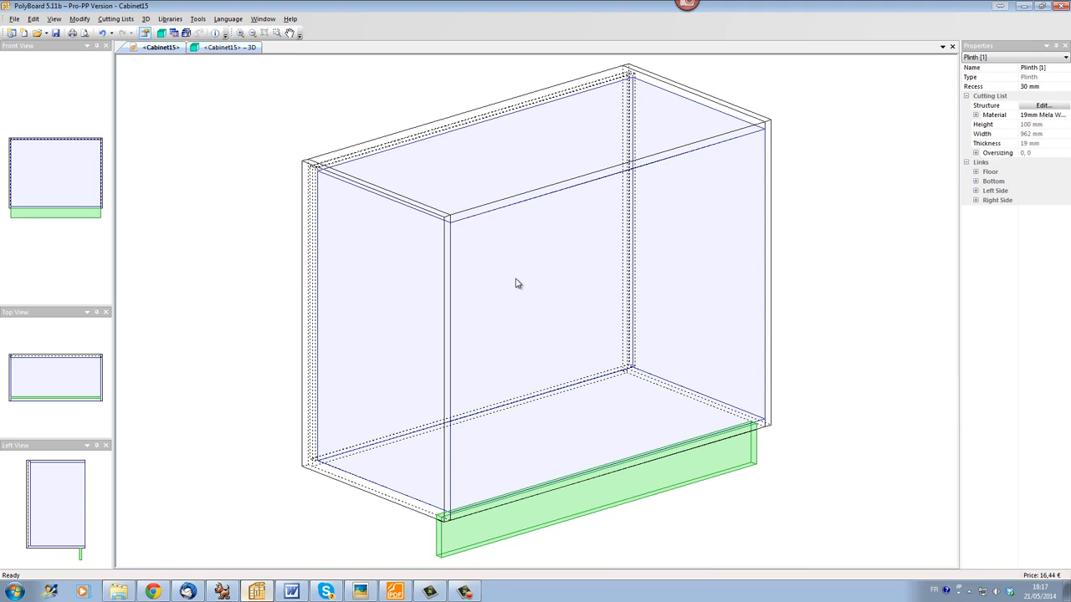
right_click(510, 284)
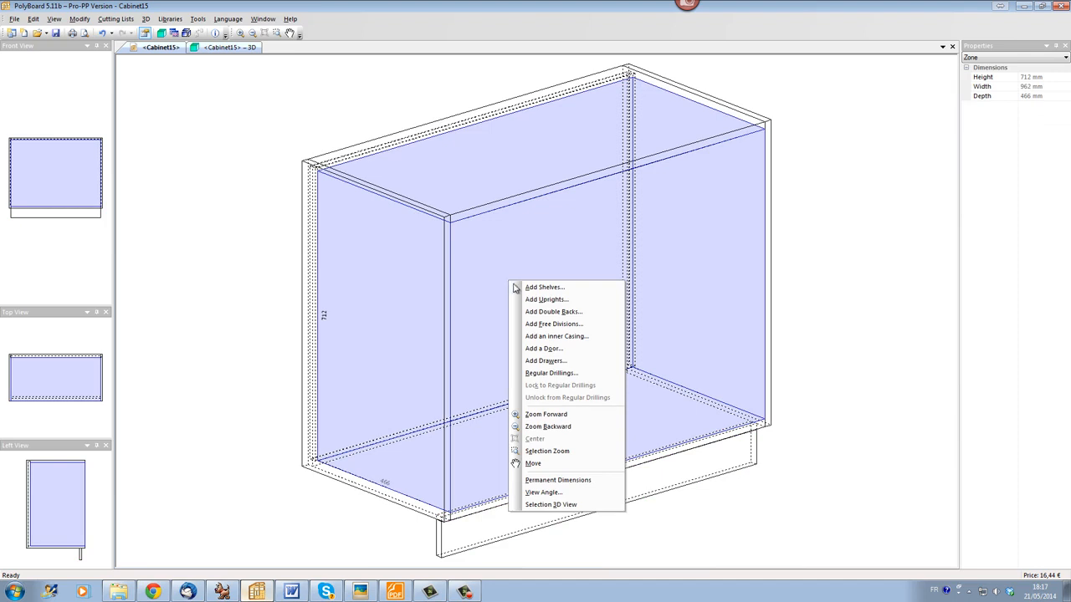
- Add an upright 50 mm from the left side and a second one 50 mm from the right
click(545, 300)
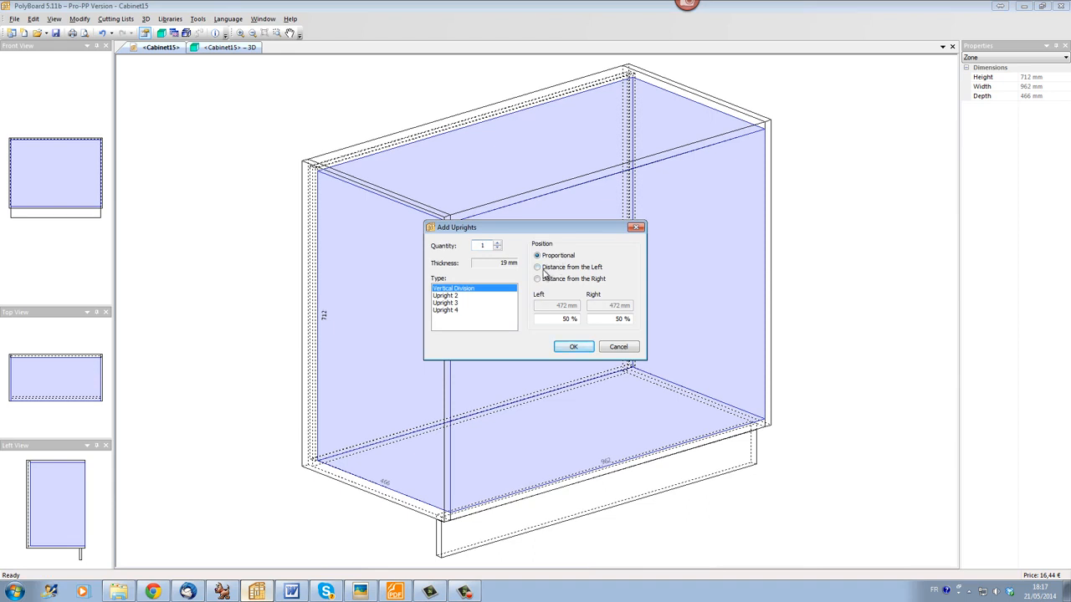
click(537, 268)
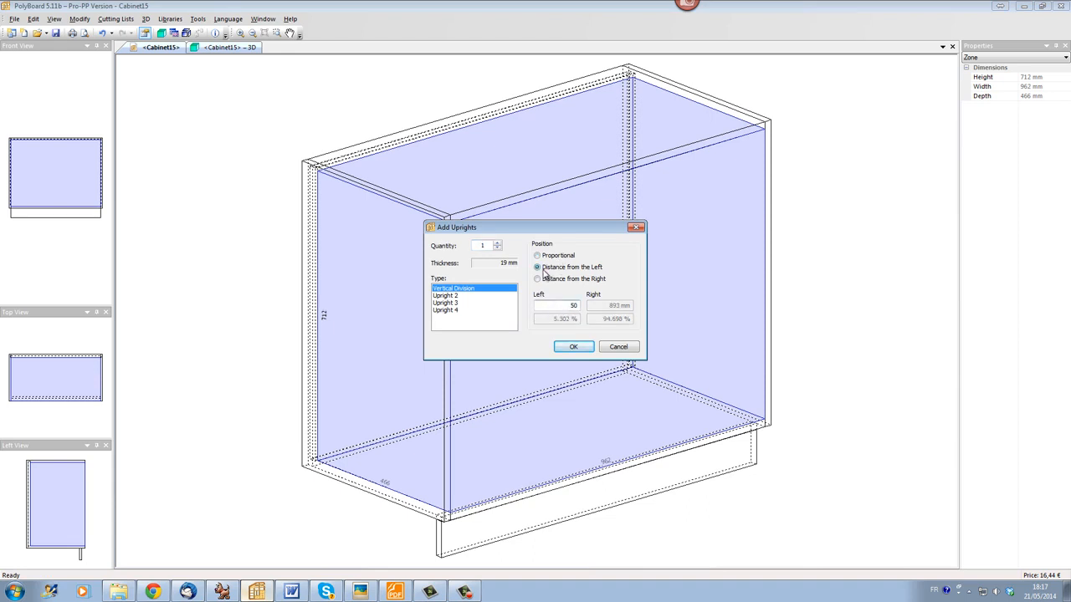
click(572, 346)
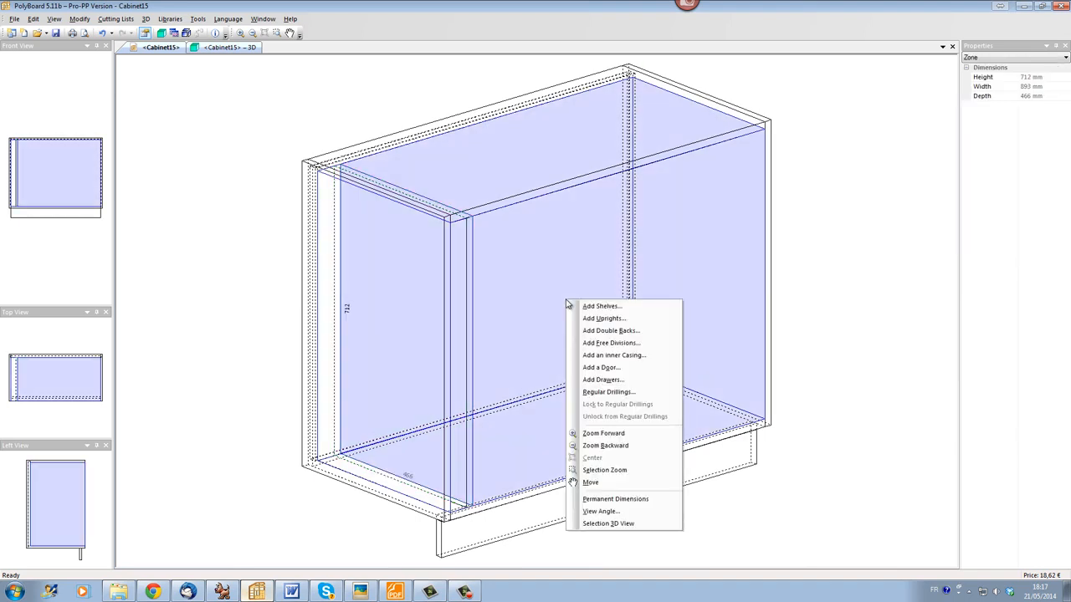
mouse_move(604, 318)
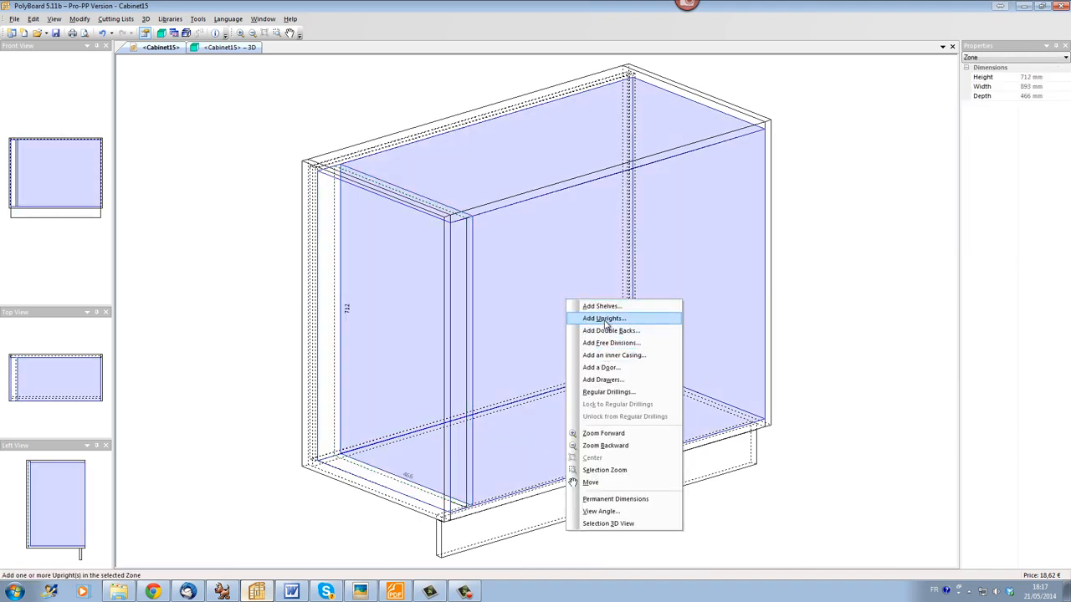
click(602, 318)
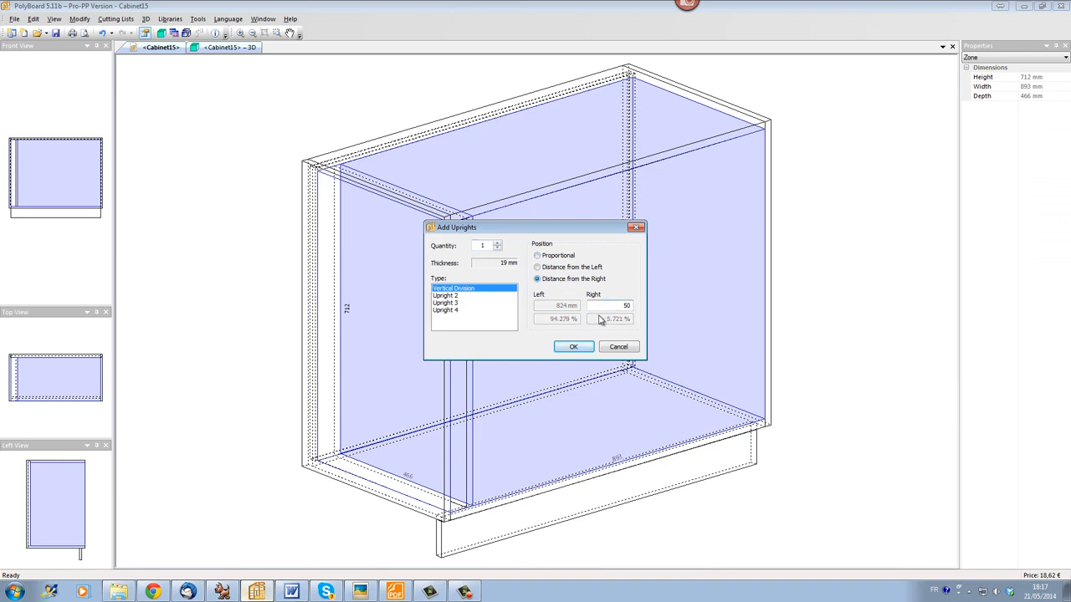
click(572, 347)
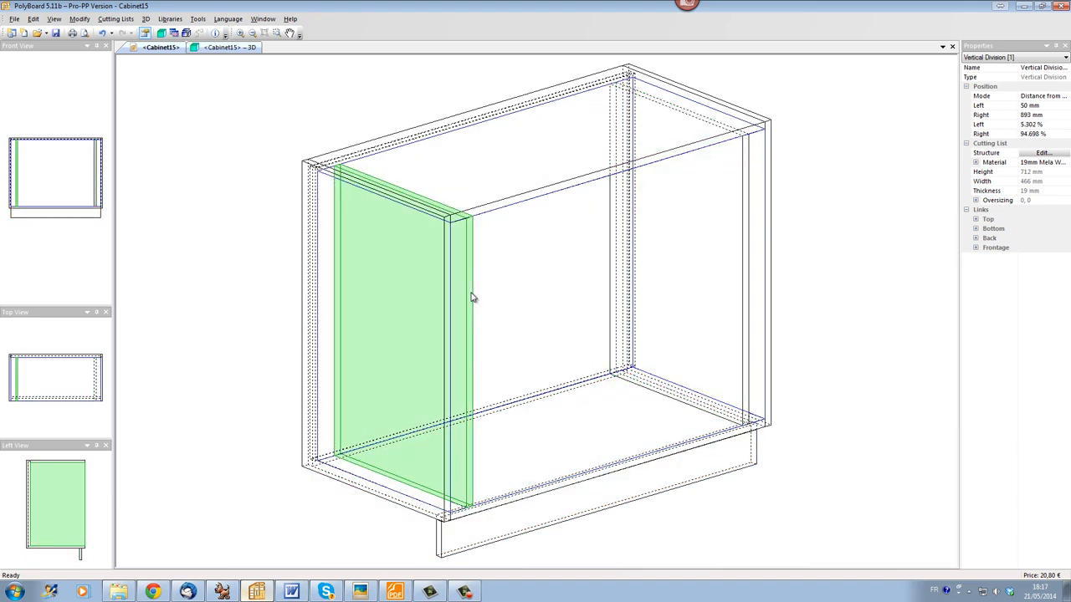
mouse_move(874, 282)
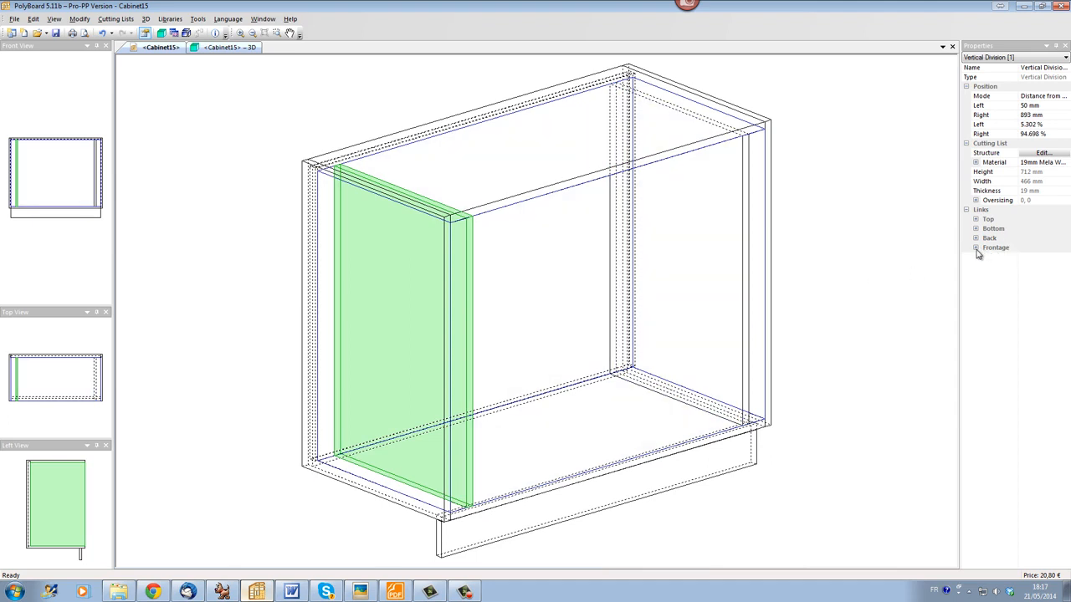
- Give the vertical division a 50 mm frontage recess and remove the cabinet's top panel
click(975, 247)
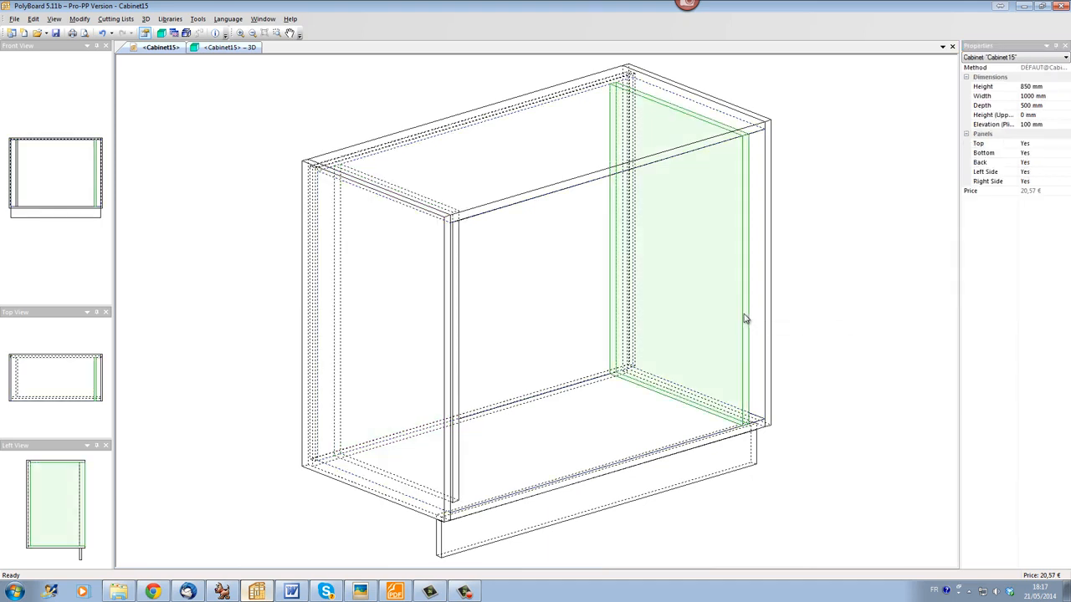
click(685, 251)
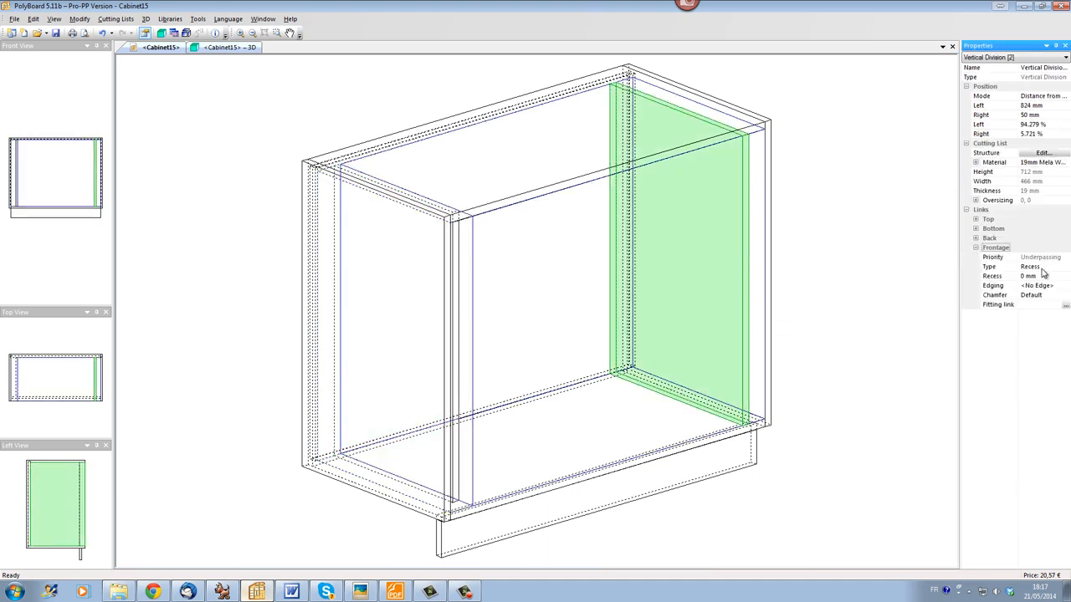
click(1040, 266)
text(50)
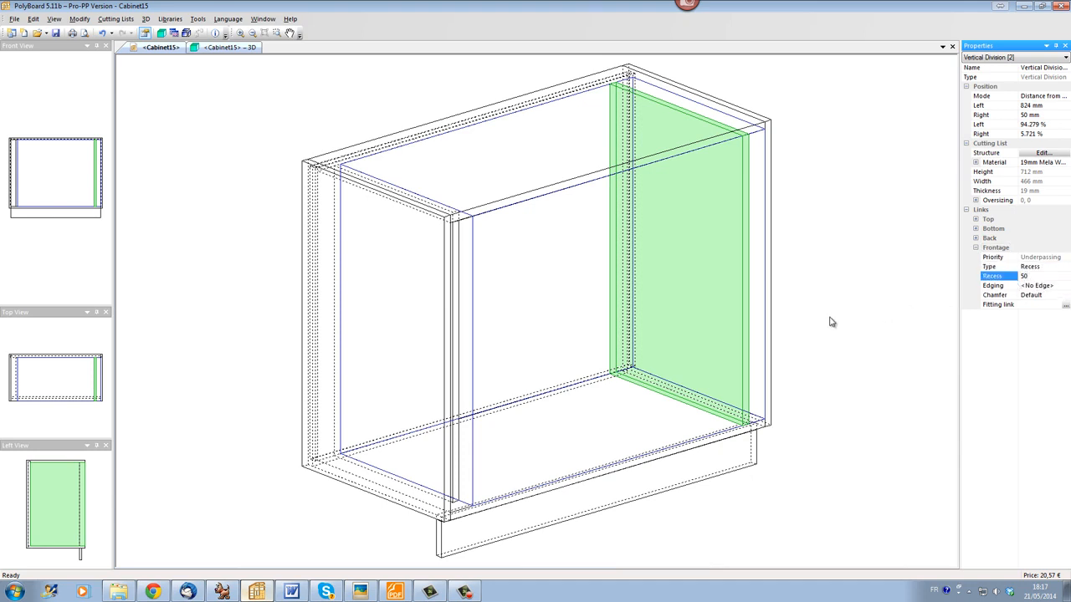
click(585, 375)
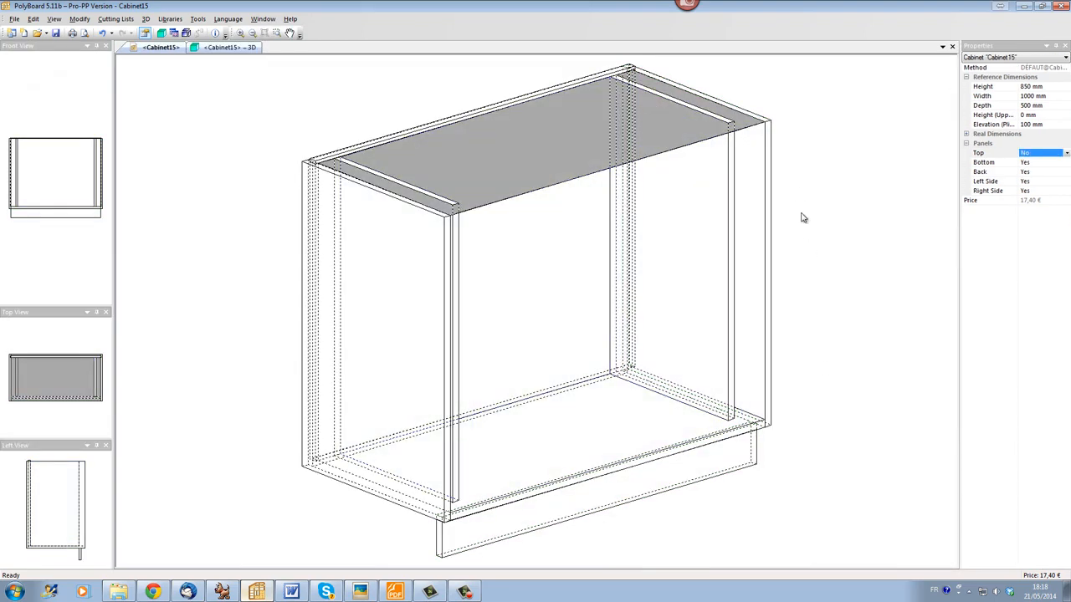
click(376, 292)
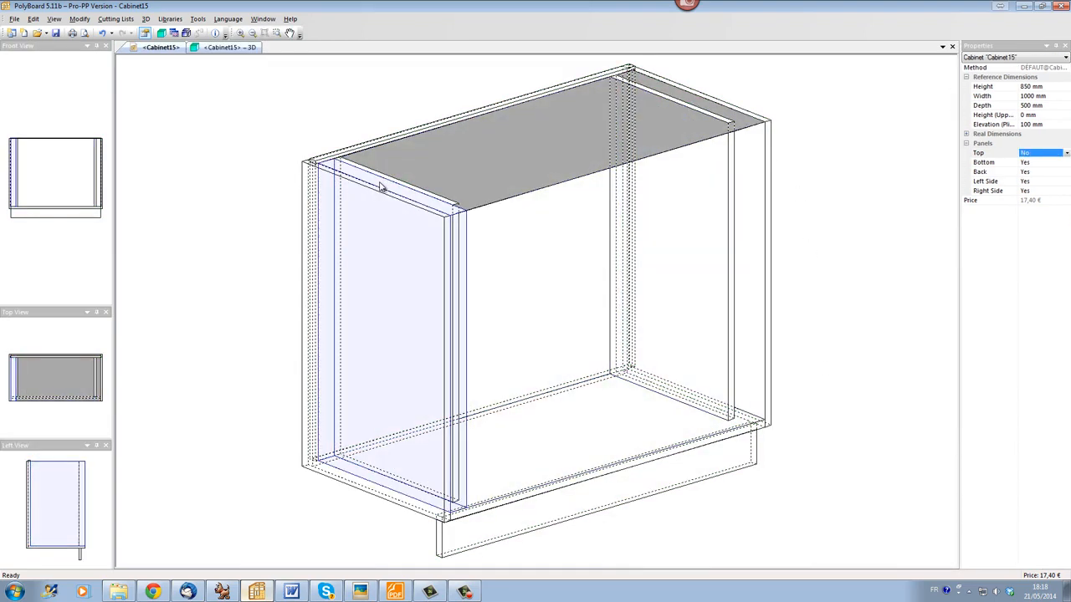
click(377, 293)
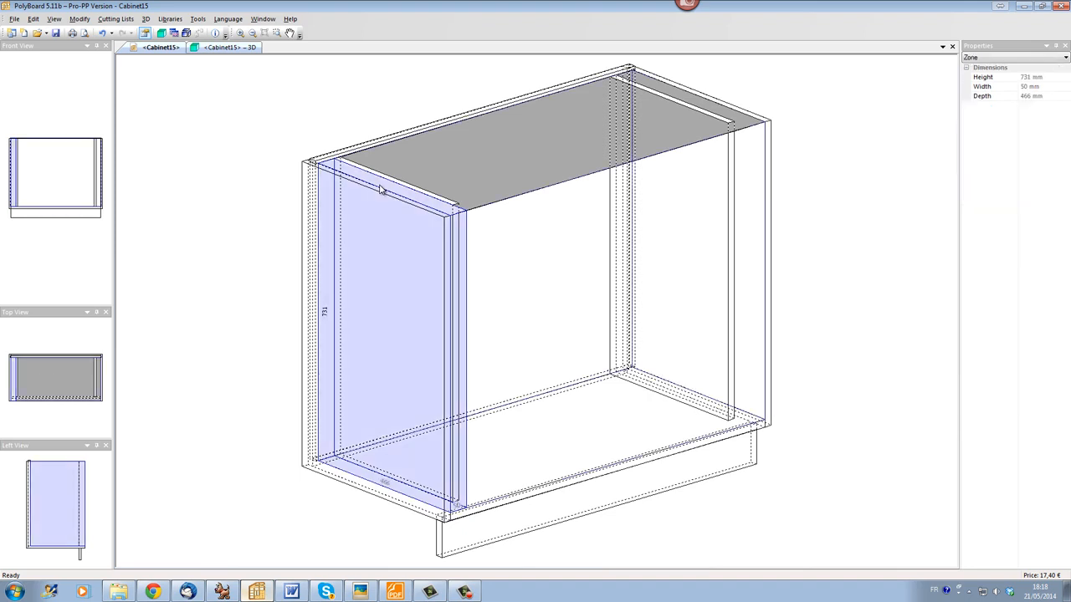
- Add a double back 80 mm from the front in the left narrow zone
right_click(381, 191)
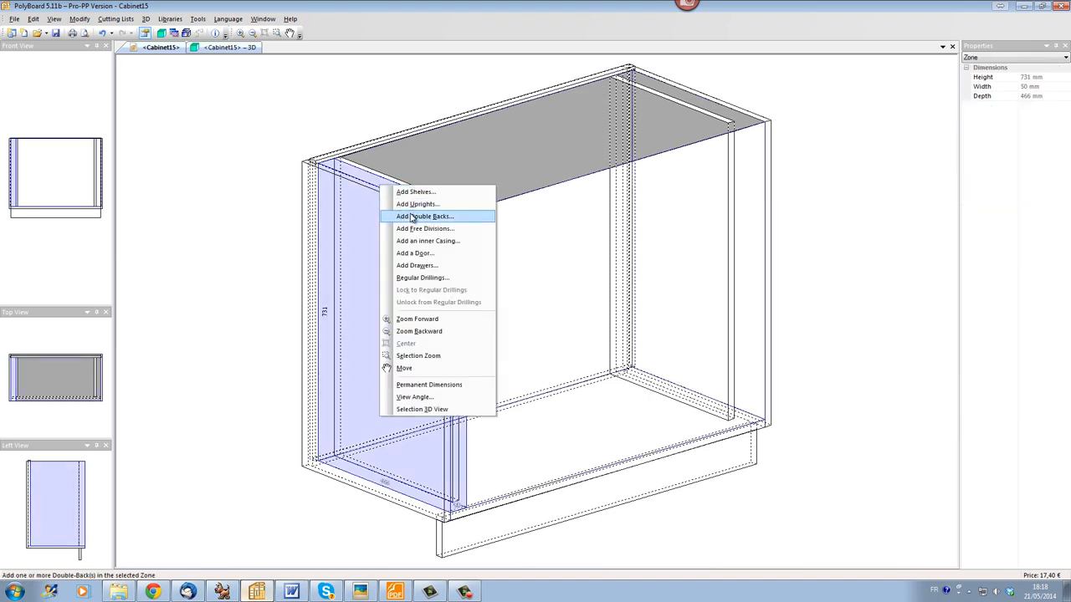
click(425, 216)
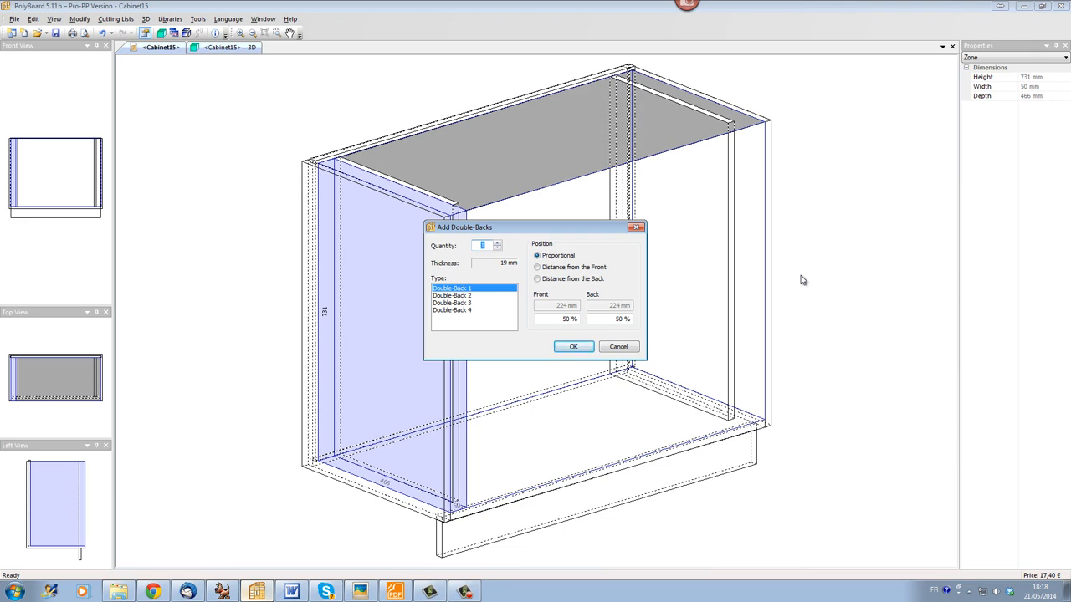
mouse_move(552, 292)
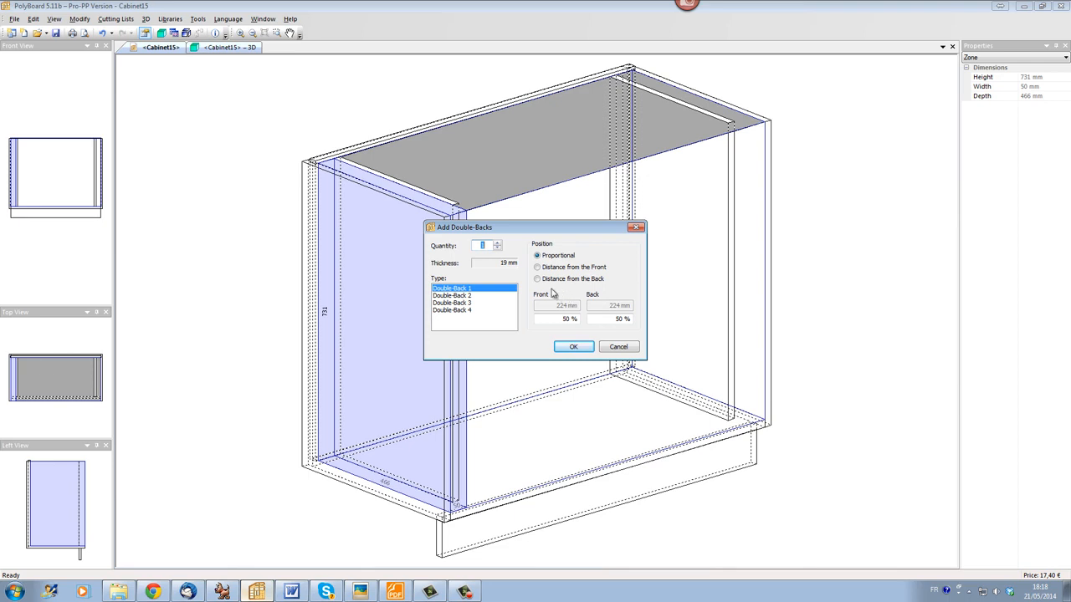
click(537, 267)
text(60)
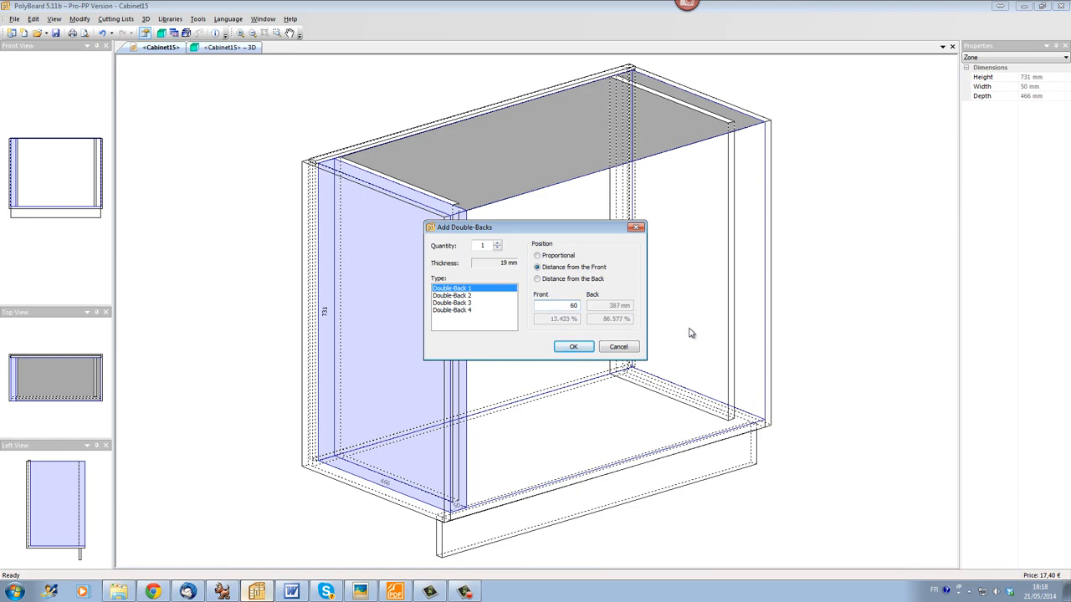
click(572, 346)
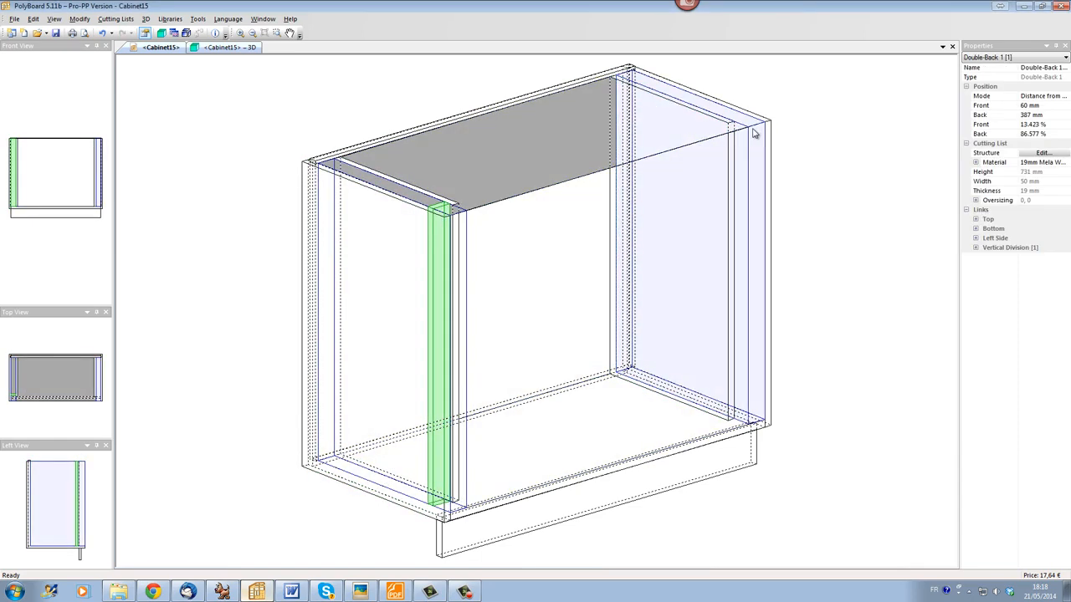
- Add a matching double back 80 mm from the front in the right narrow zone
right_click(753, 133)
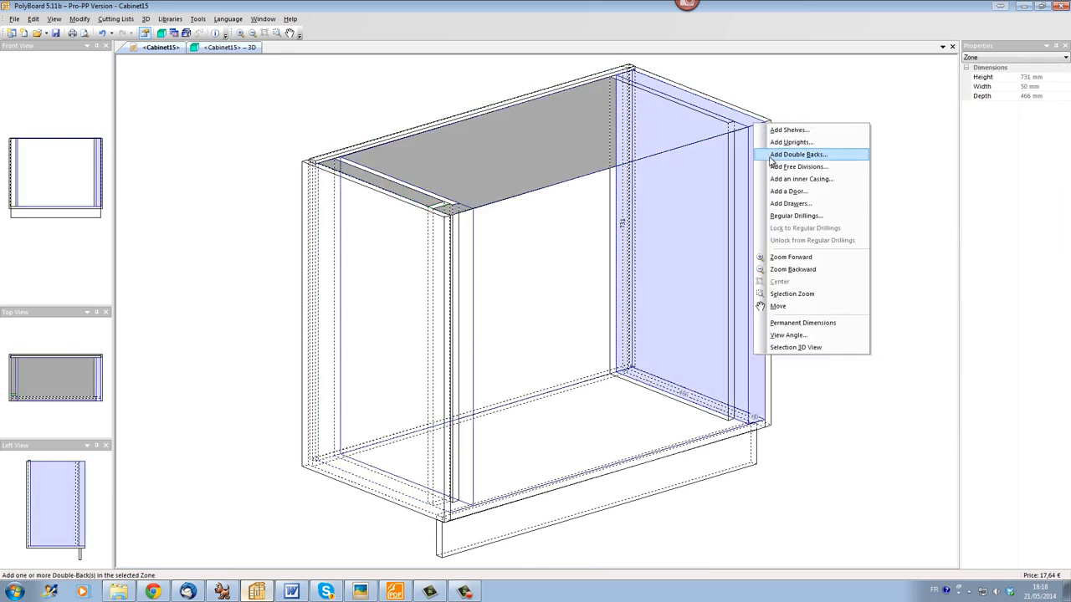
click(796, 154)
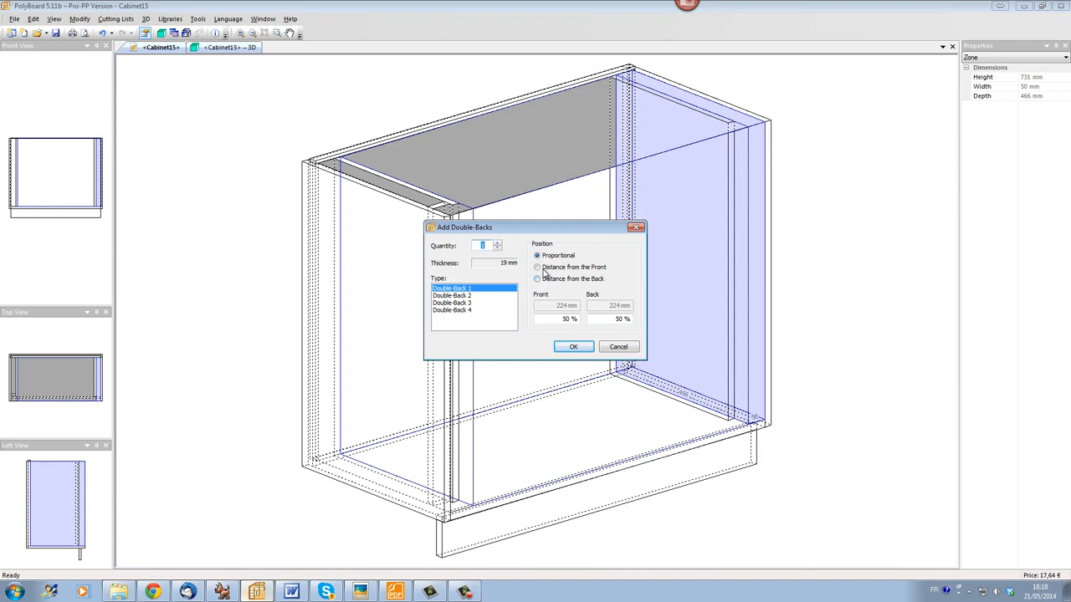
click(537, 268)
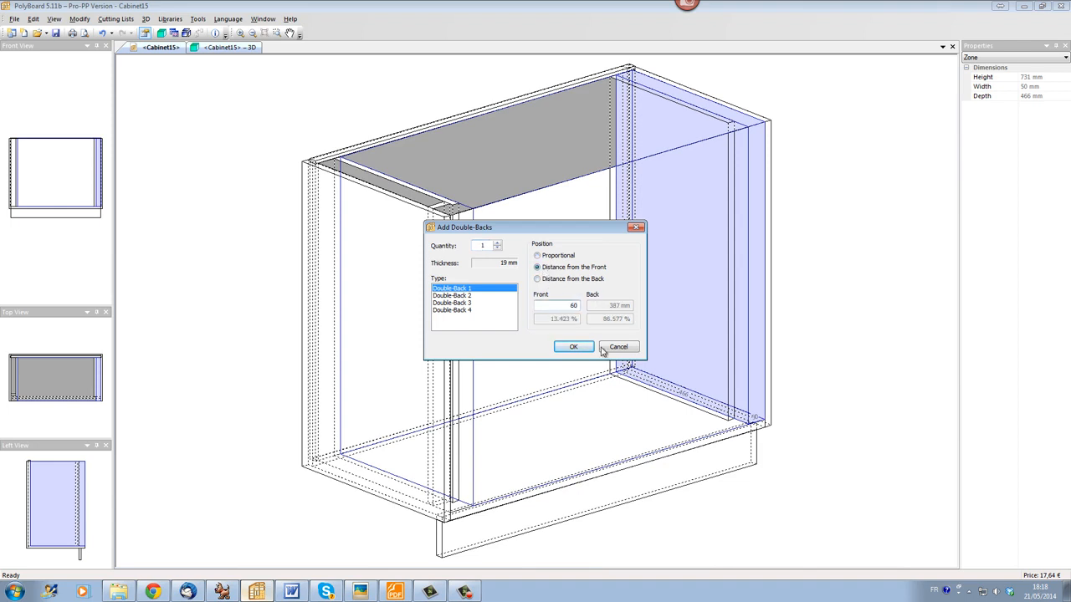
click(572, 346)
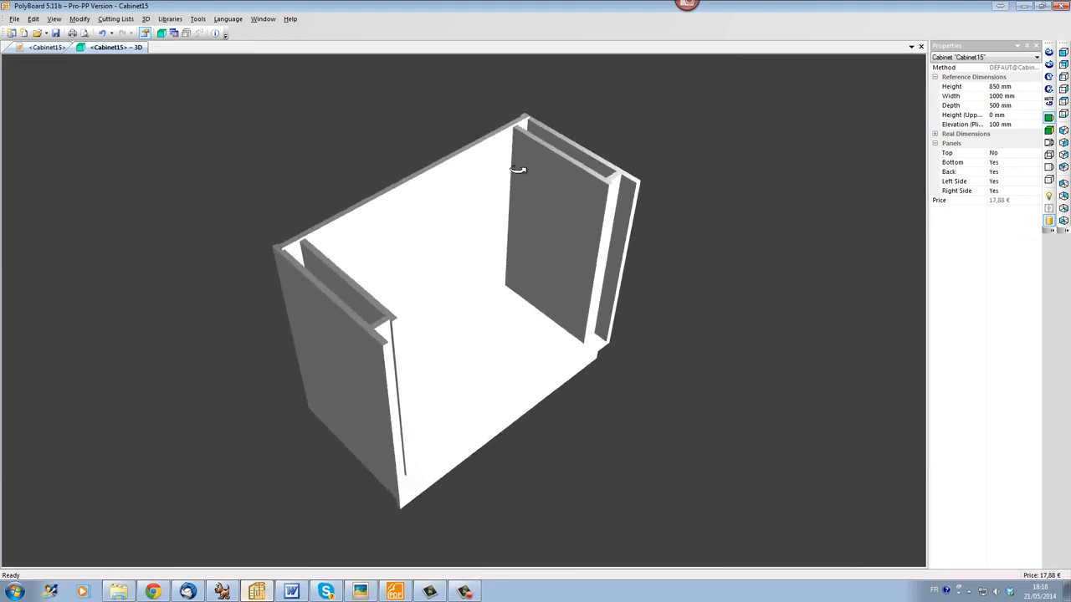
mouse_move(326, 294)
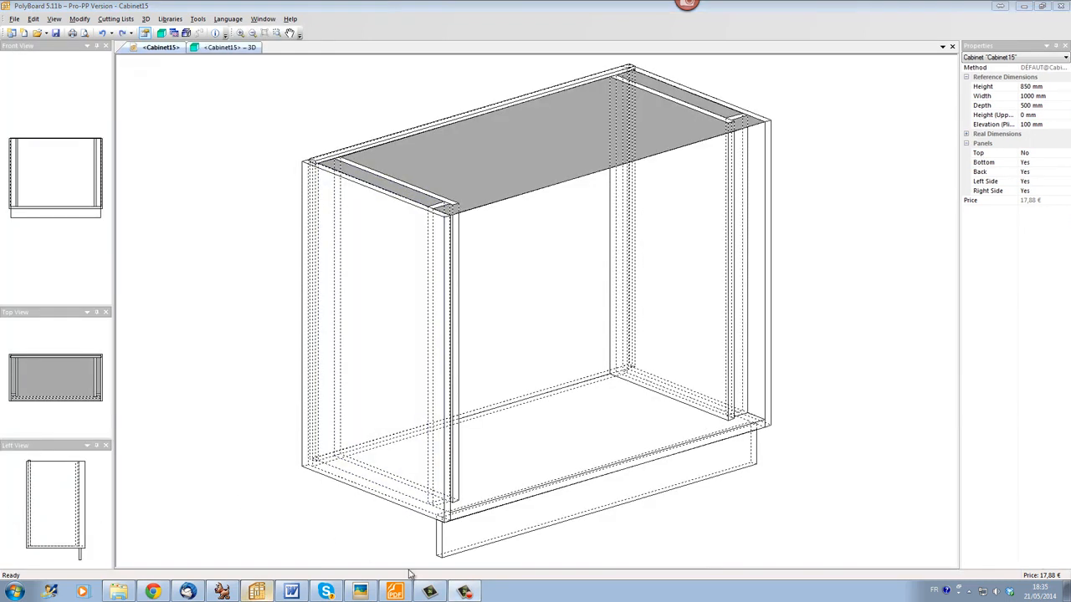
- Fill the central zone with five built-in drawers
click(512, 291)
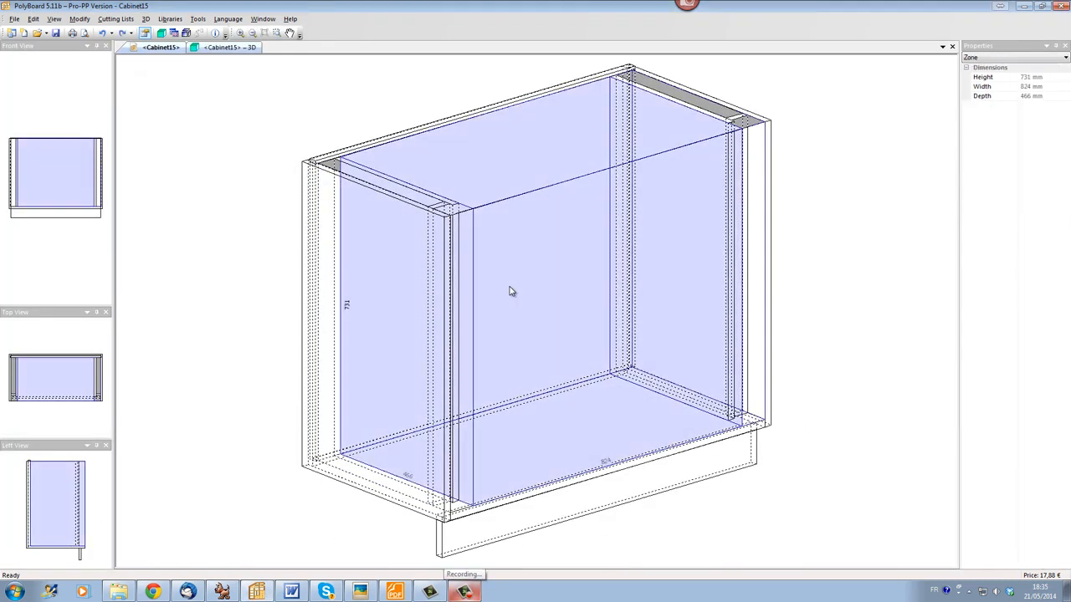
right_click(511, 291)
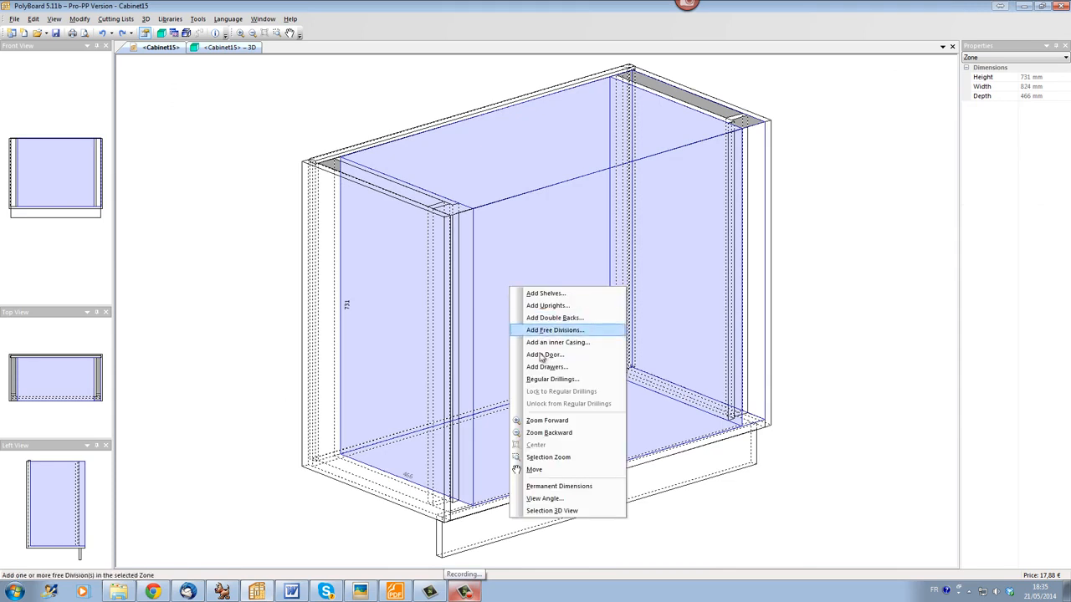
click(545, 354)
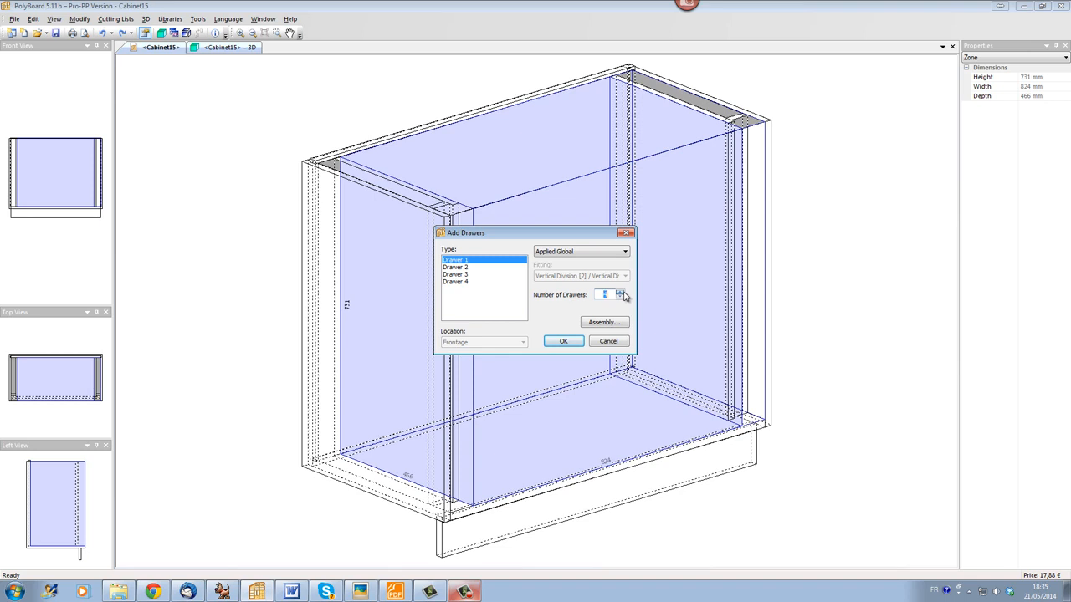
click(624, 251)
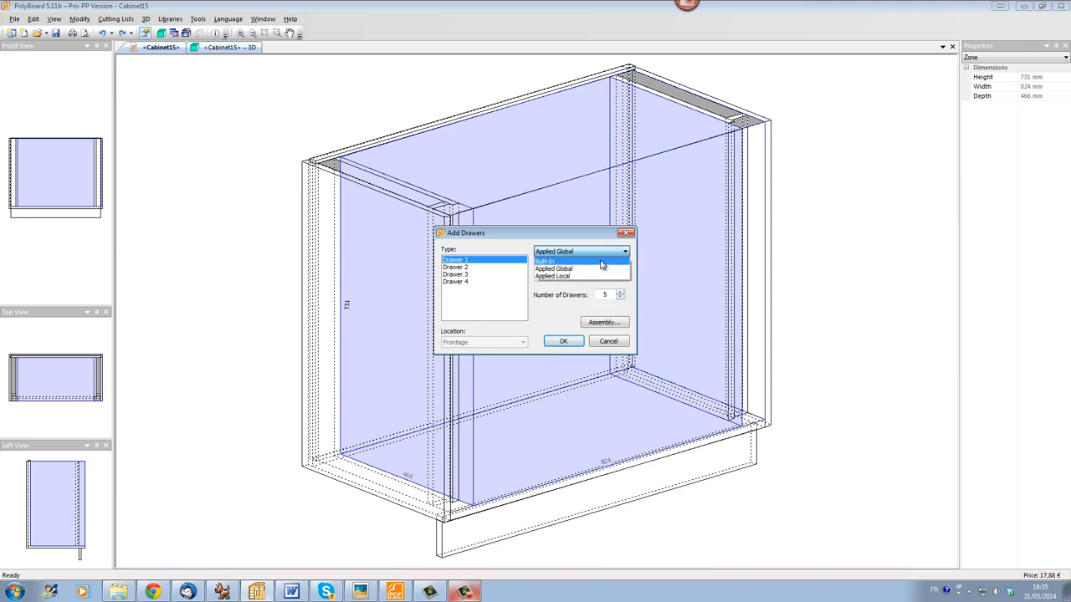
click(545, 261)
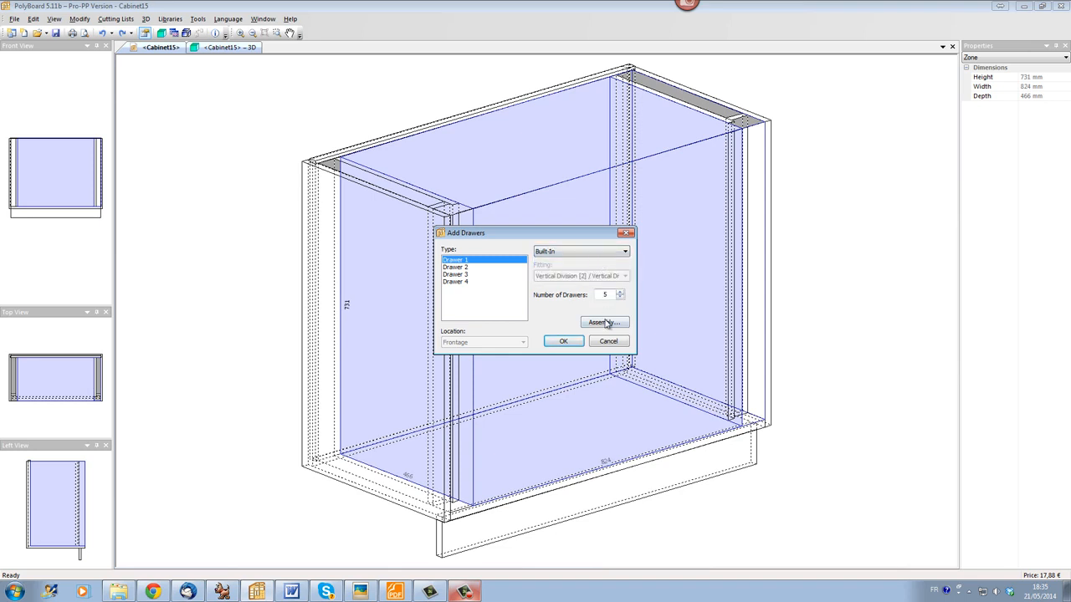
click(604, 321)
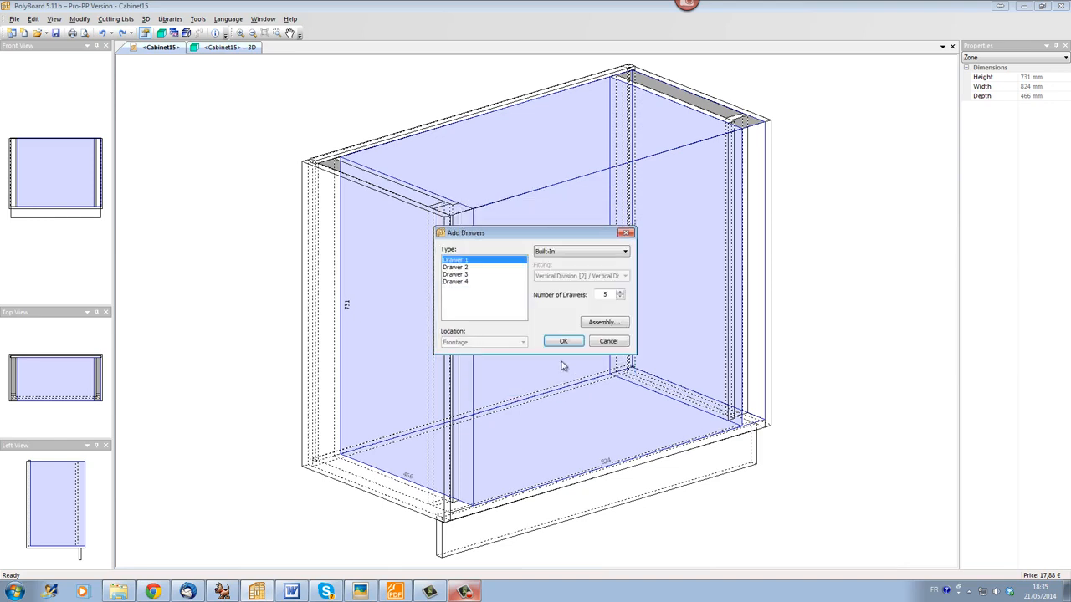
click(562, 342)
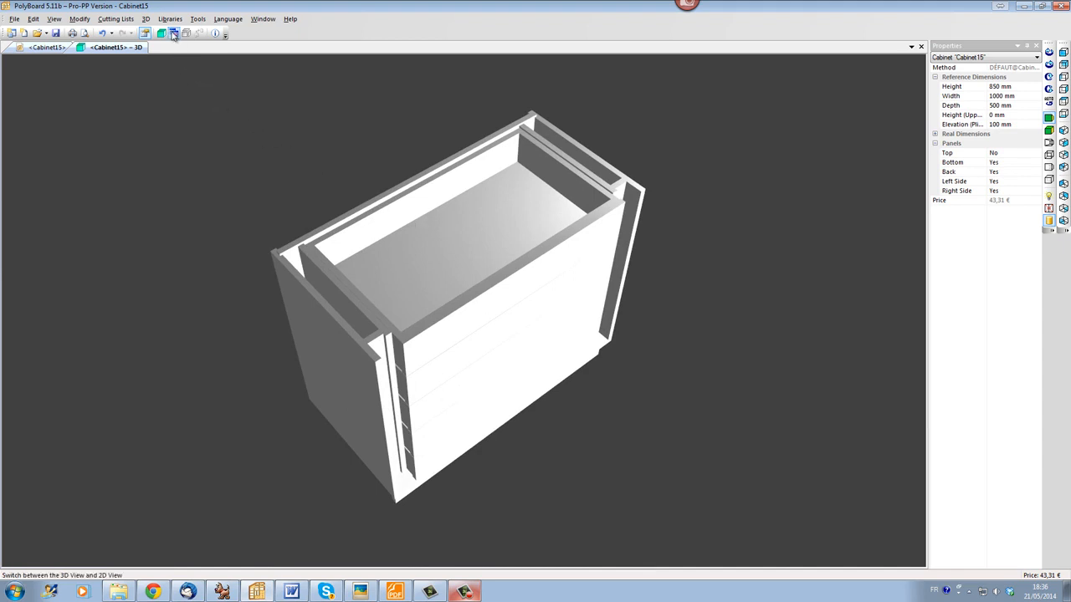
- Apply the 'blum drawer' material style from the sub-method library to the cabinet
click(171, 19)
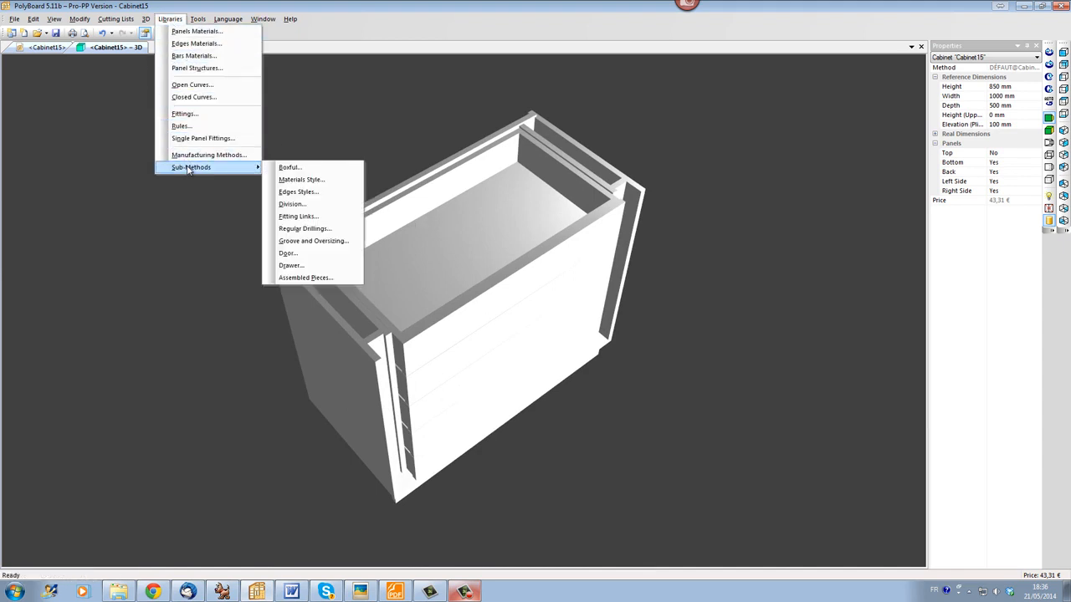
click(301, 179)
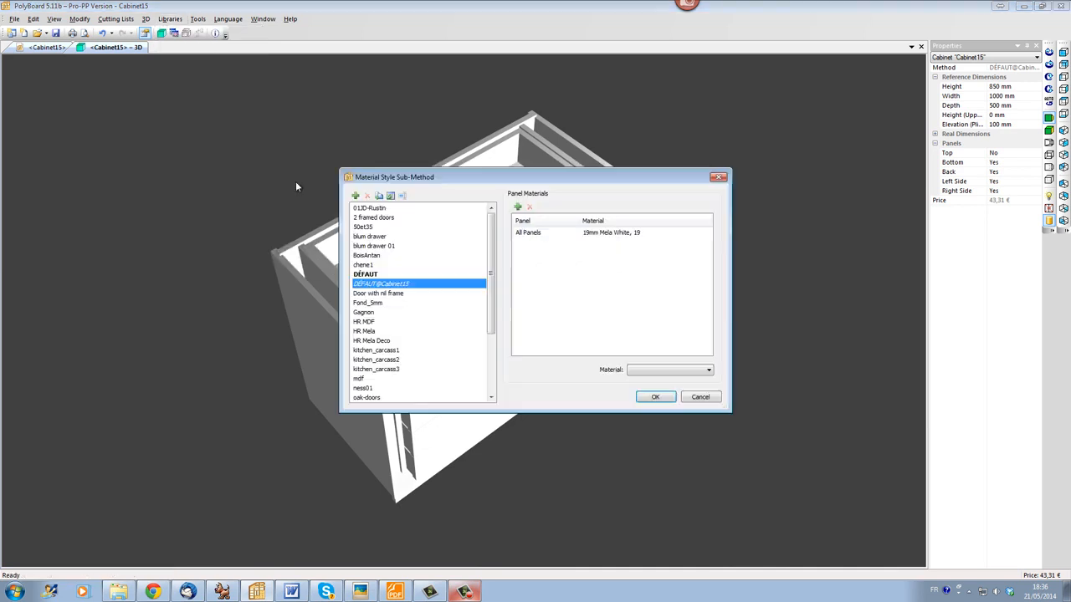
click(369, 236)
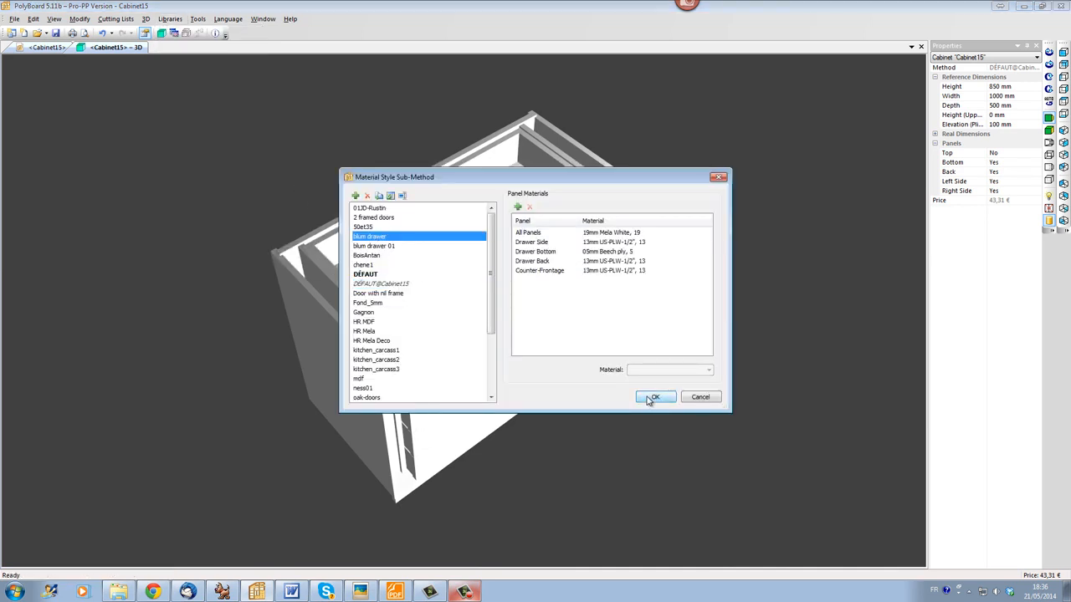
click(656, 397)
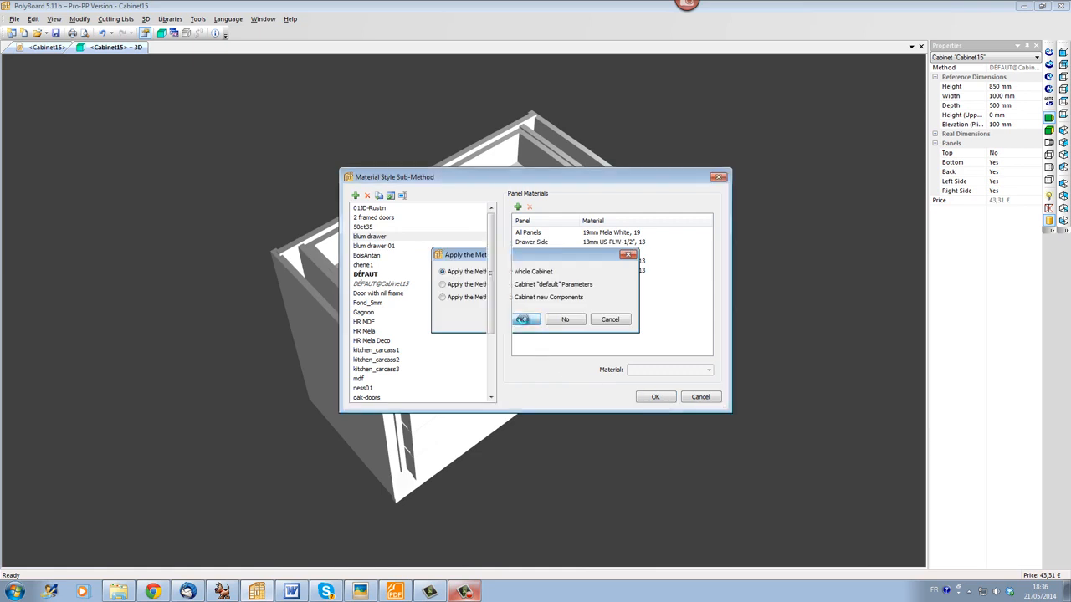
click(525, 317)
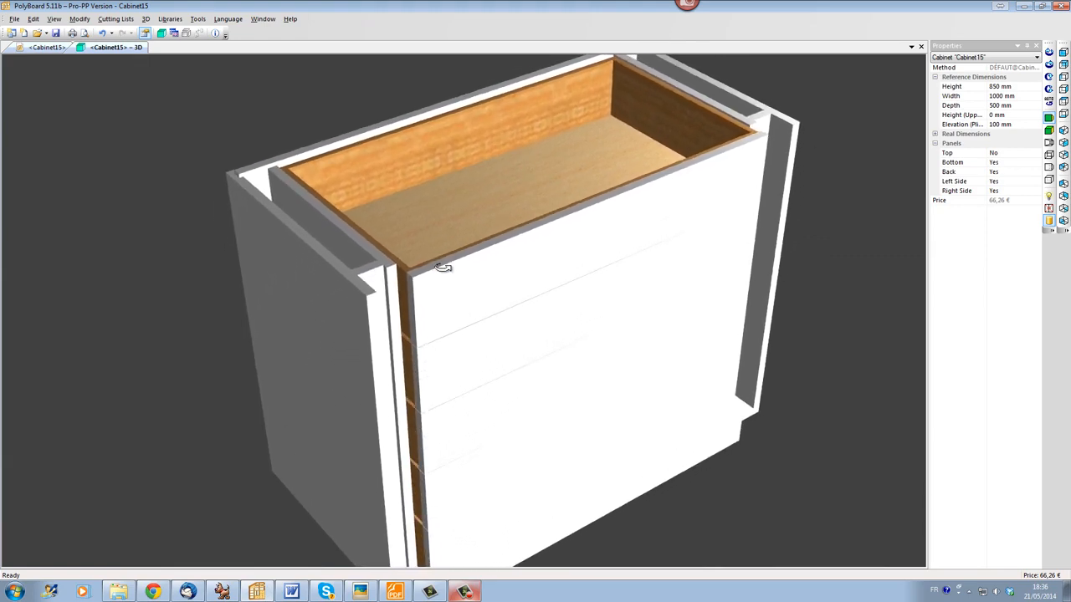
- Apply the 'Blum drawer slider 02' drawer sub-method to the whole cabinet and inspect it in 3D
click(170, 19)
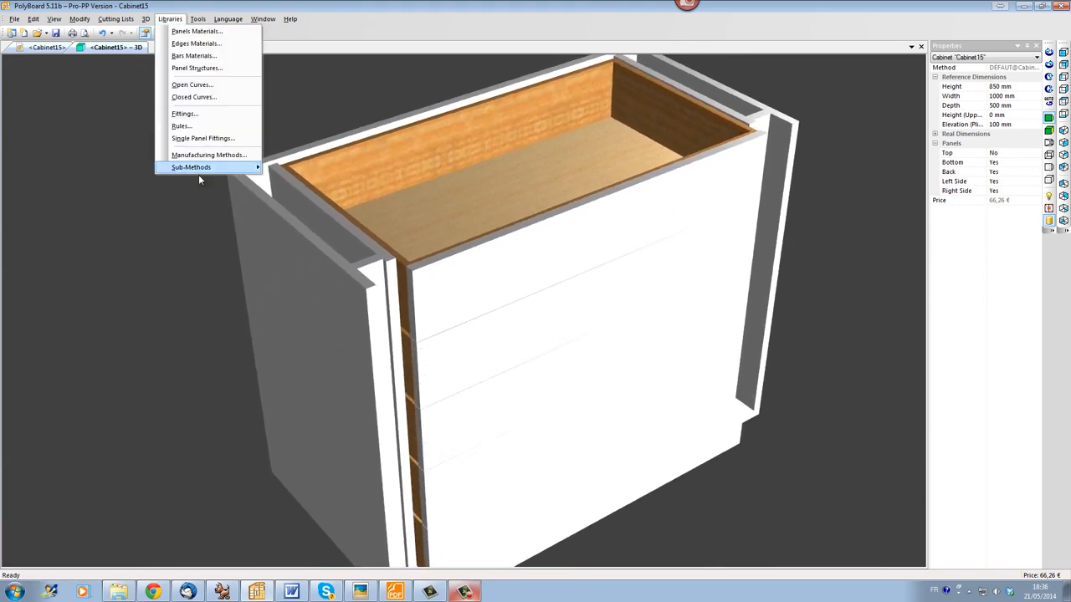
click(191, 168)
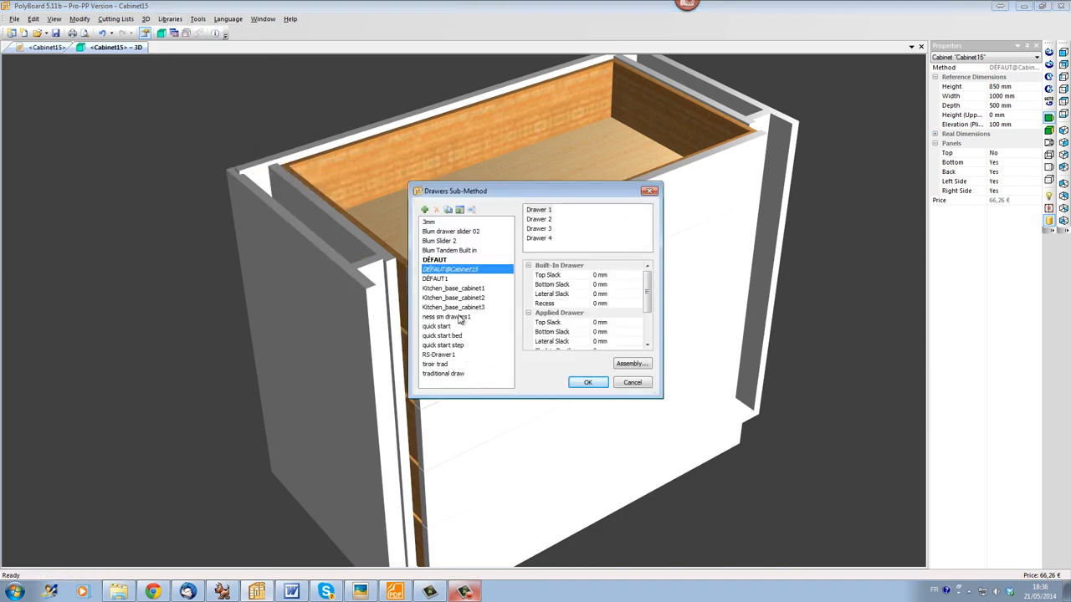
click(452, 231)
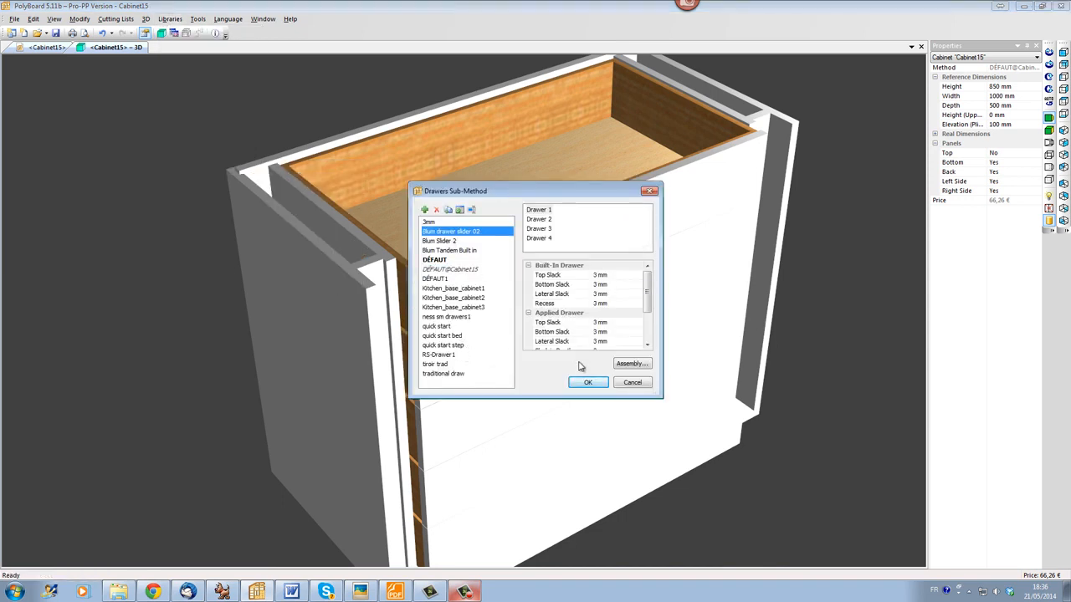
click(587, 382)
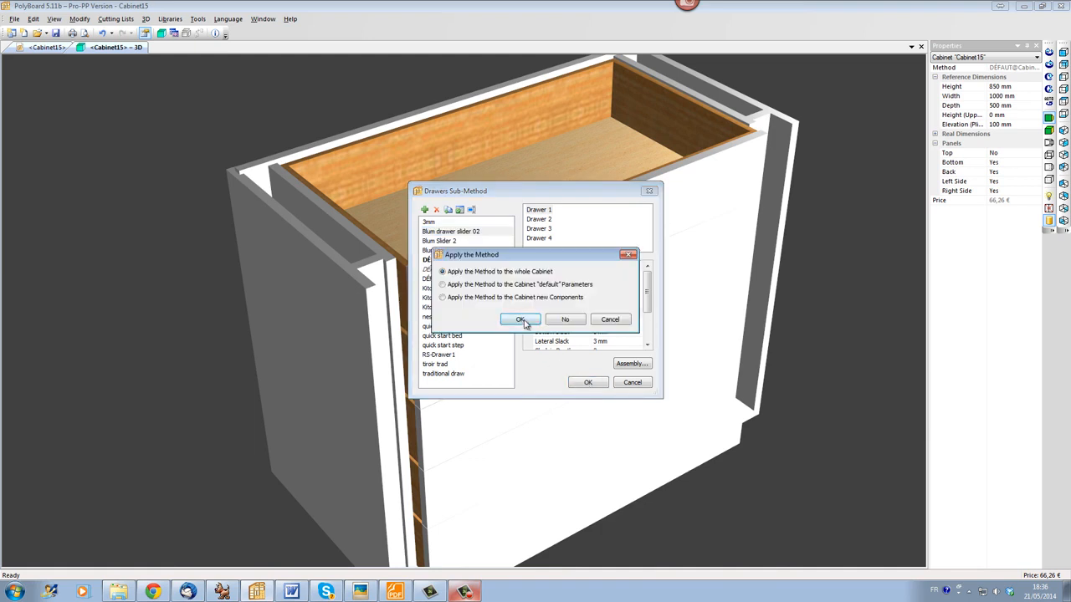
click(518, 317)
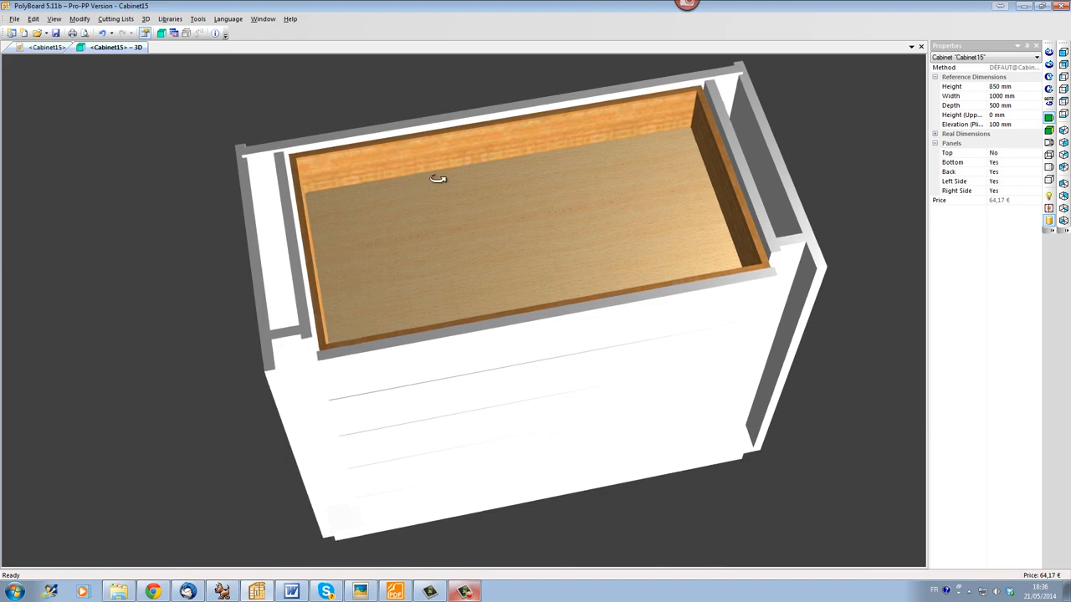
drag(438, 178, 556, 170)
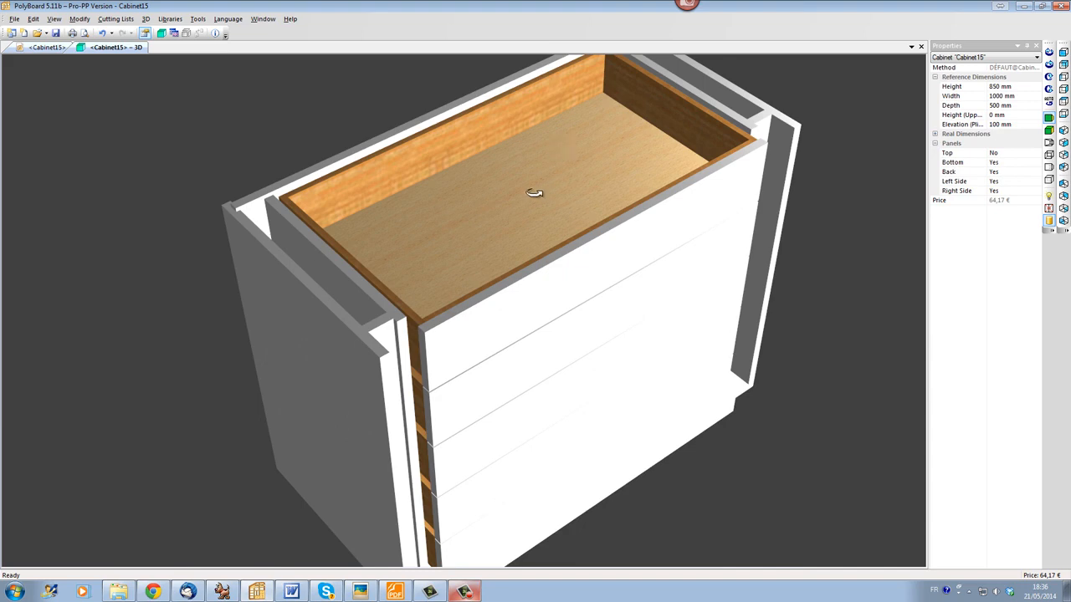
drag(534, 194, 489, 170)
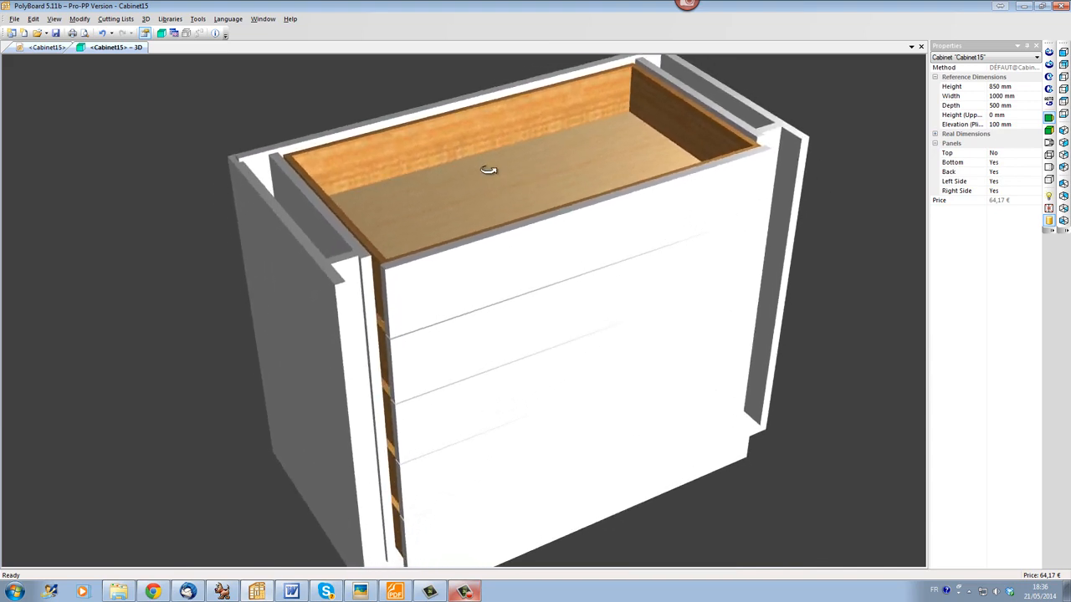
drag(489, 170, 622, 321)
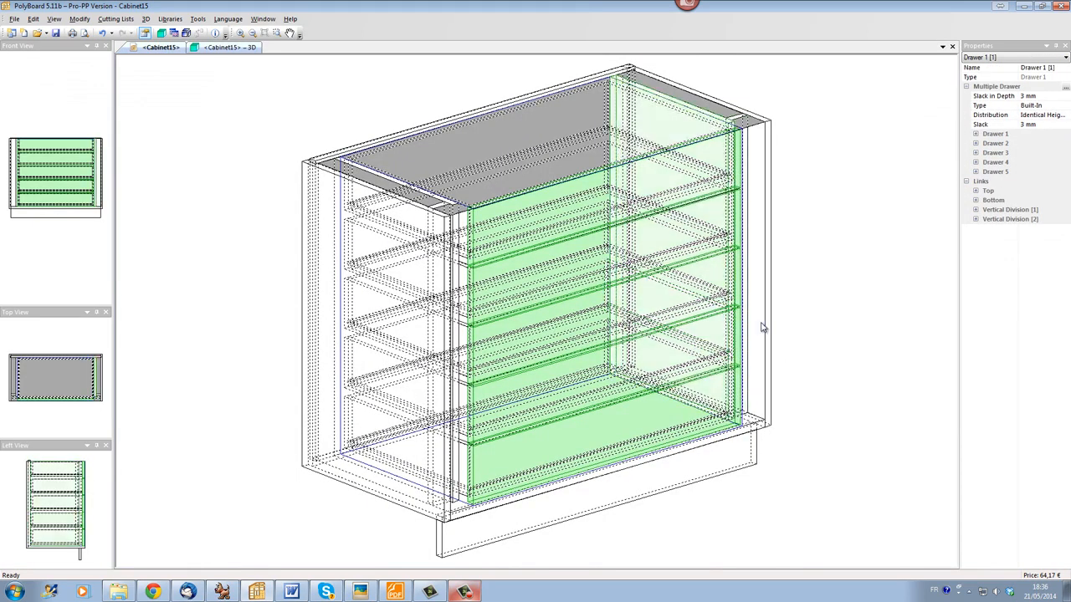
mouse_move(736, 130)
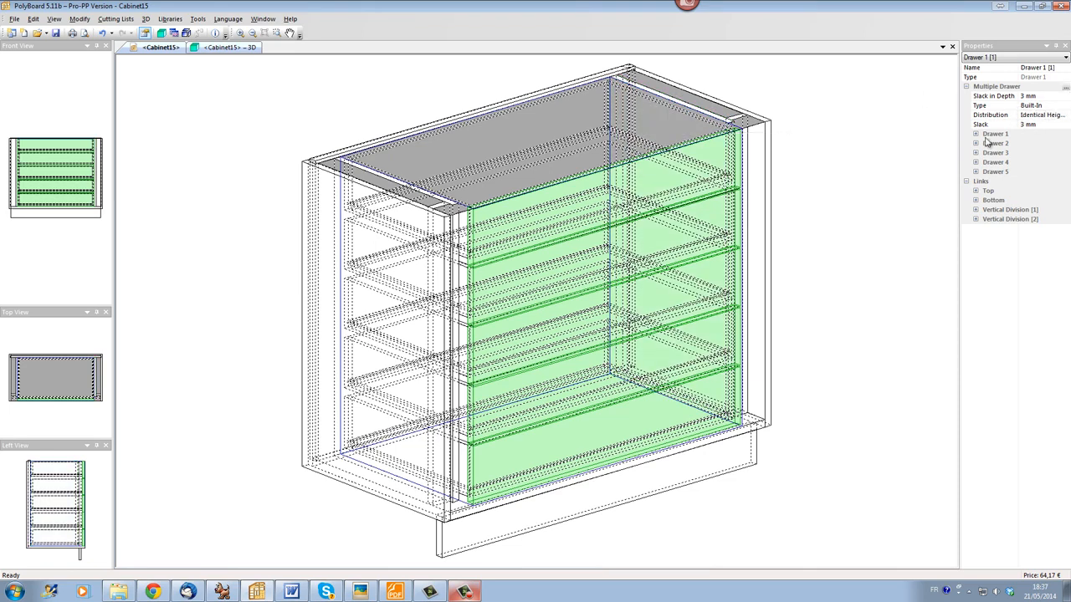
mouse_move(1020, 150)
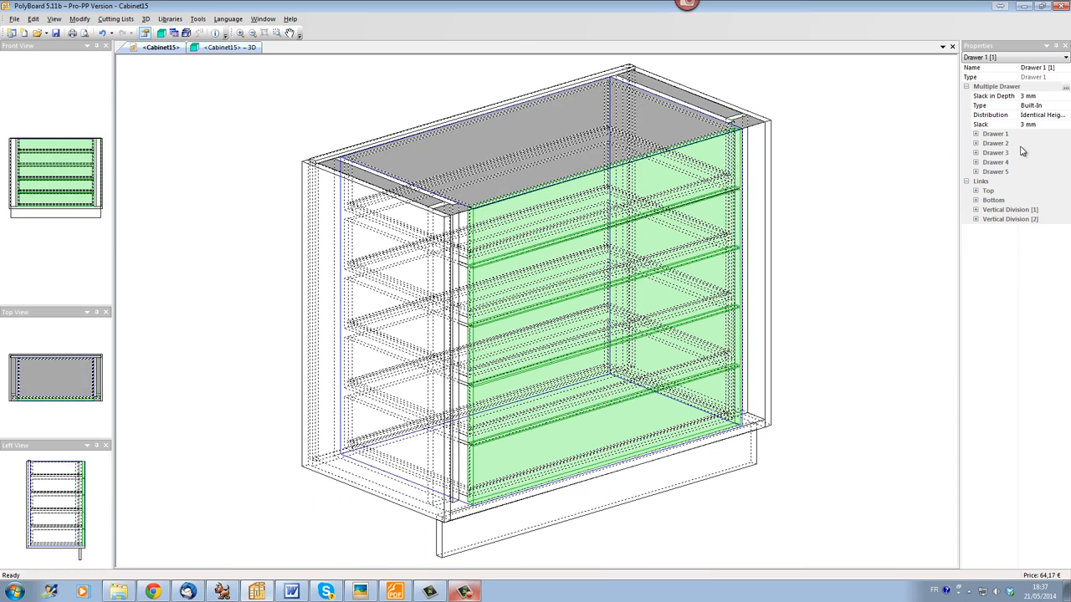
- Change the drawers' Stack in Depth setting to set them back from the cabinet front
click(993, 96)
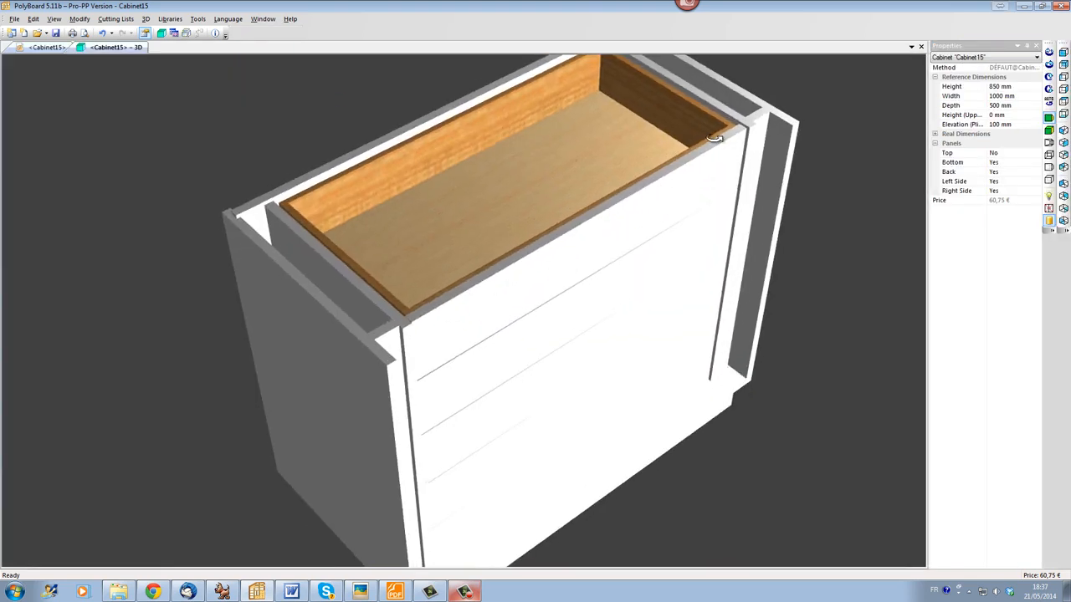
drag(716, 138, 743, 130)
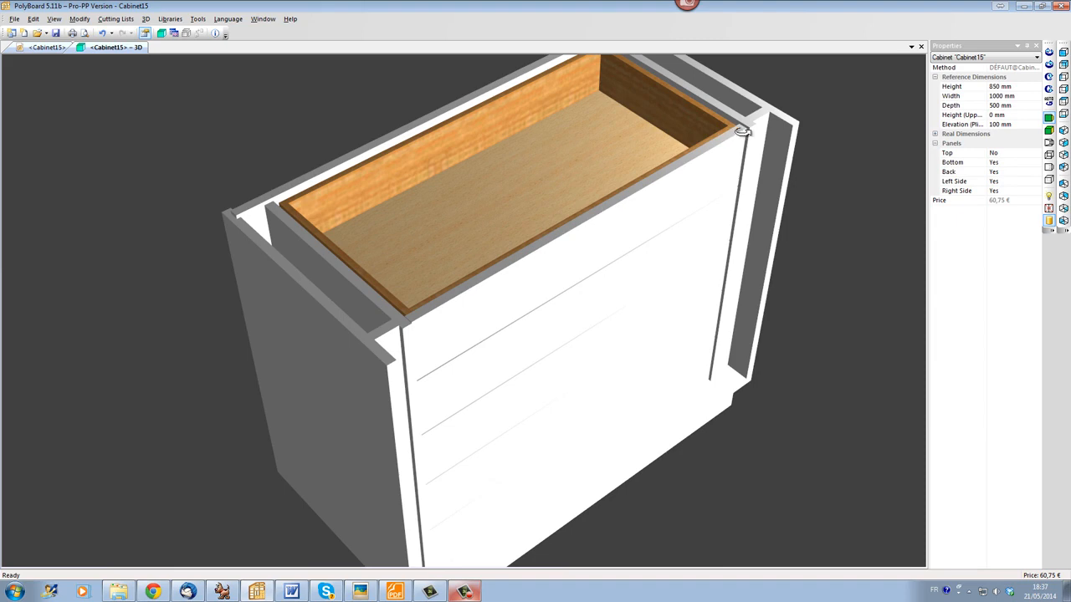
drag(743, 131, 619, 218)
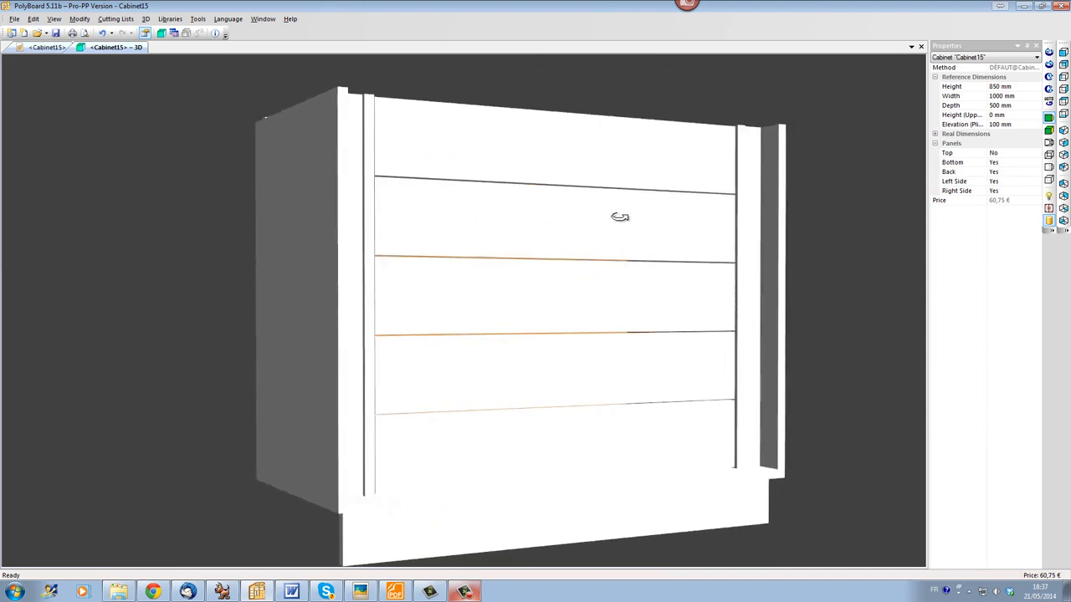
drag(619, 218, 589, 346)
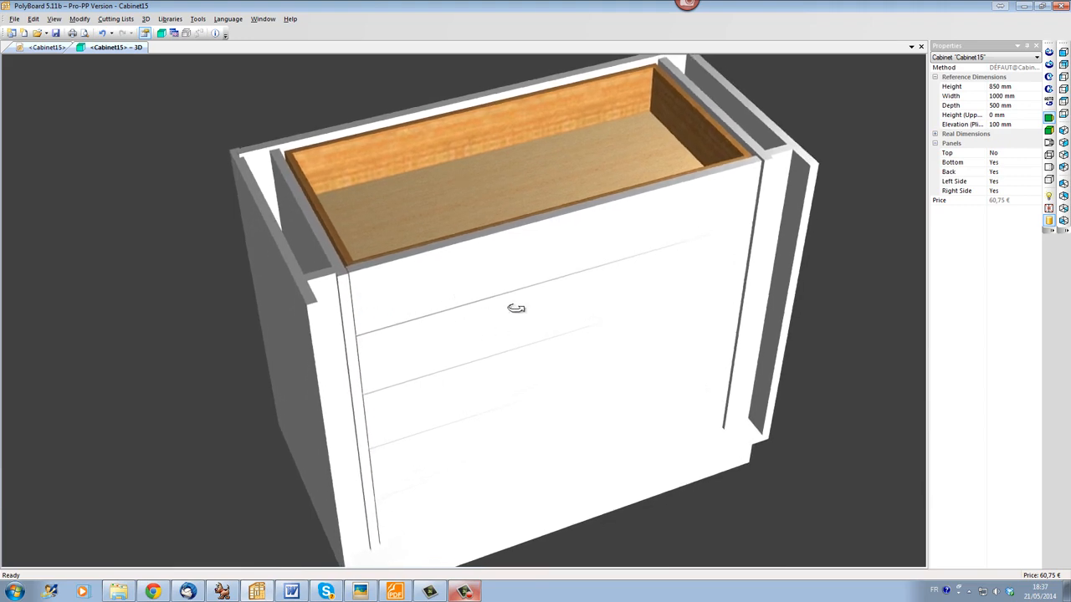
drag(516, 308, 174, 154)
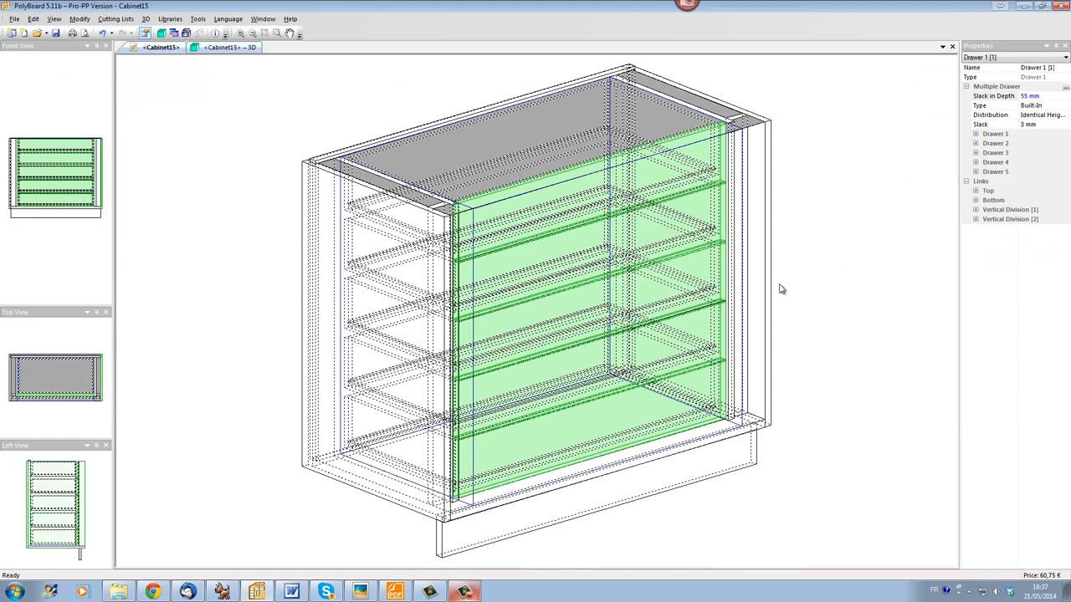
mouse_move(890, 237)
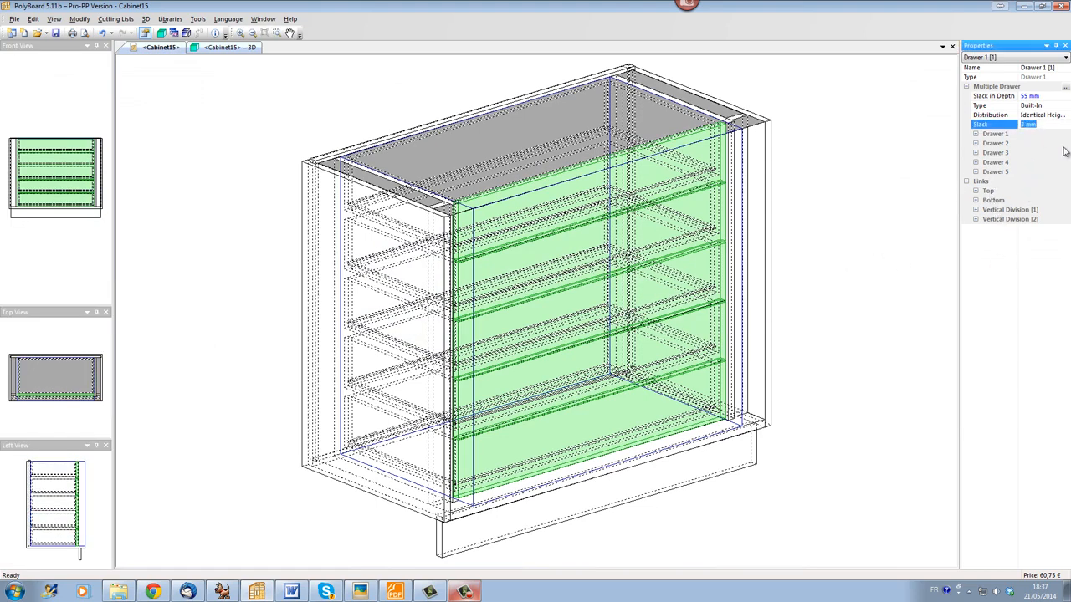
- Set the drawers' Stack to 40 mm and orbit to check the gaps between the five fronts
text(40)
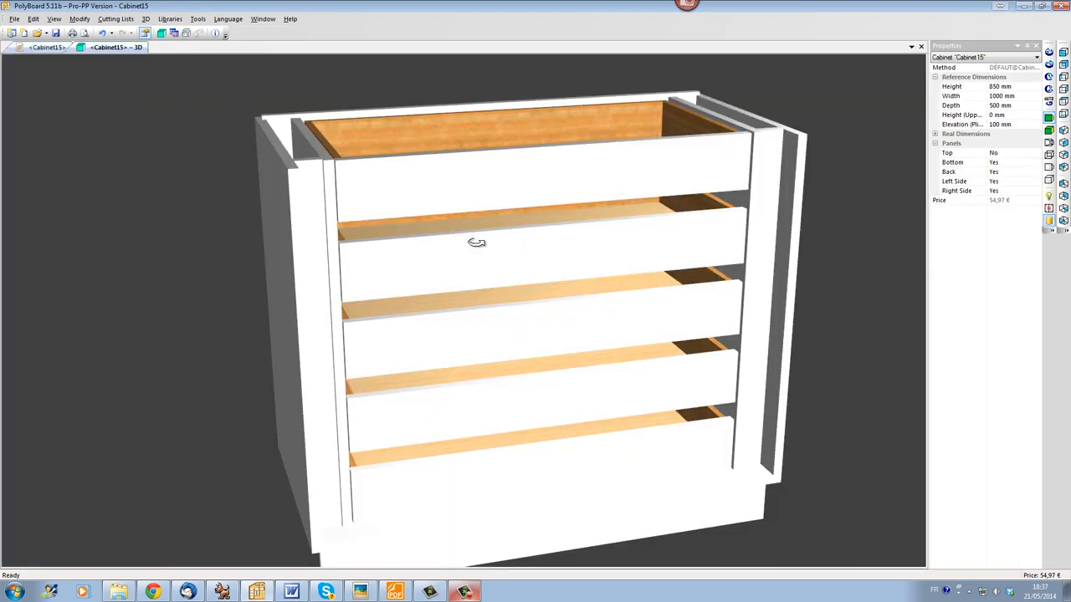
drag(475, 242, 624, 308)
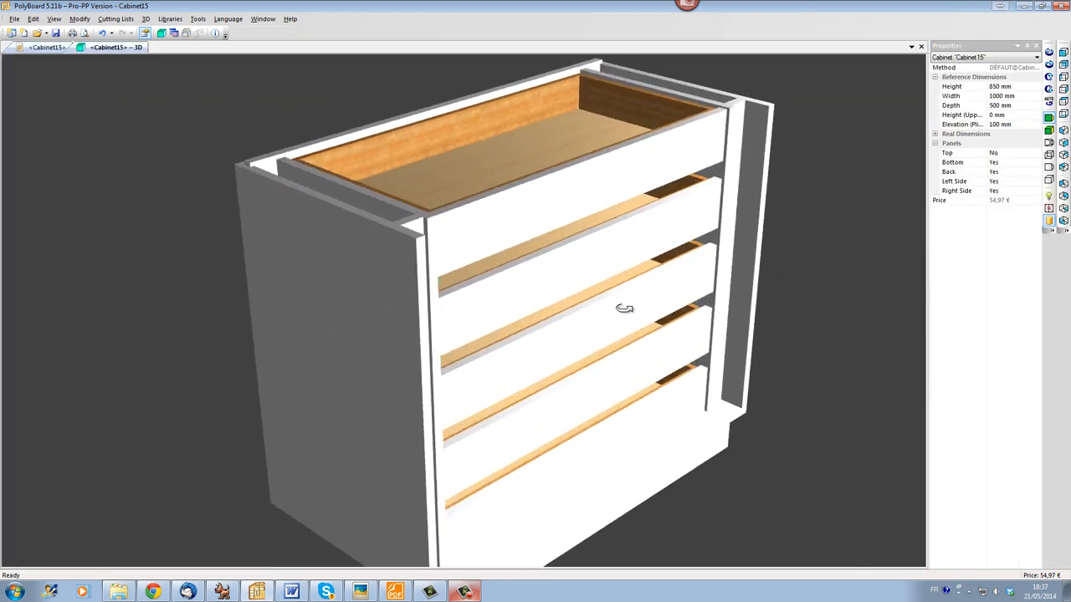
drag(626, 307, 444, 282)
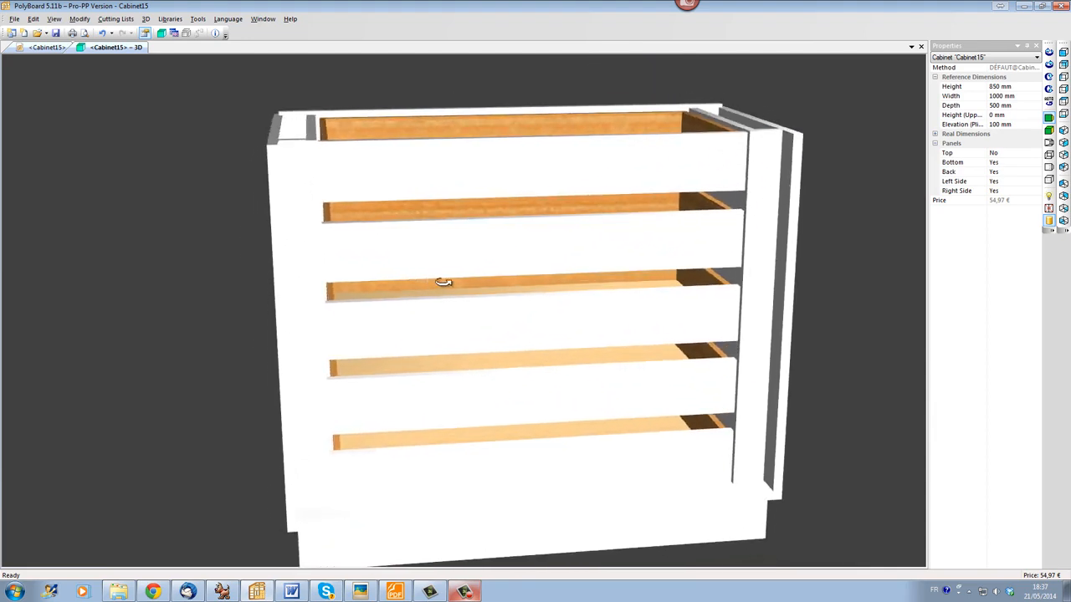
drag(443, 282, 639, 331)
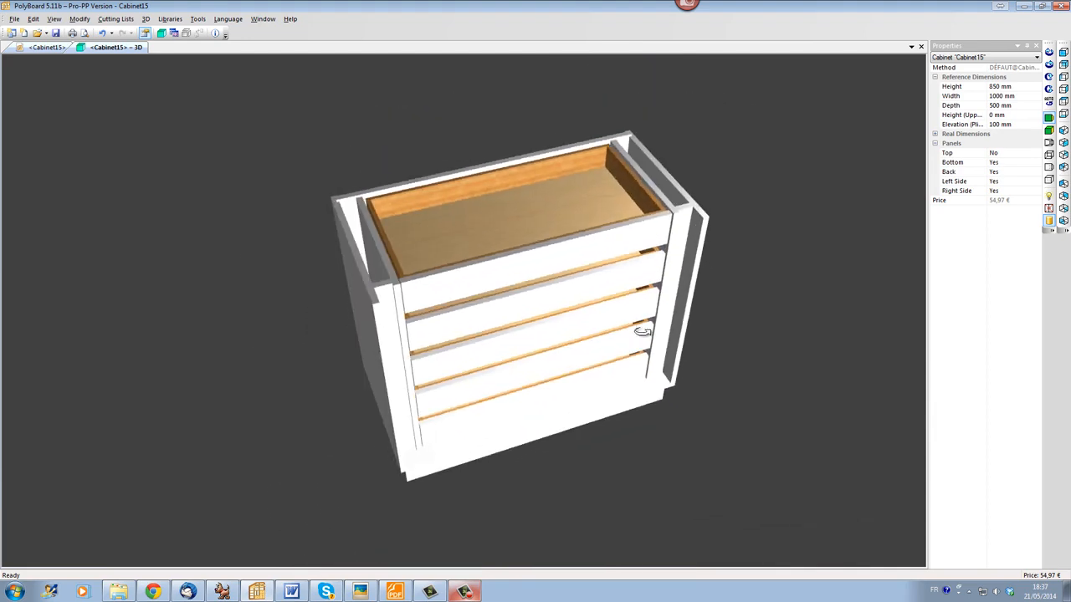
drag(639, 331, 636, 194)
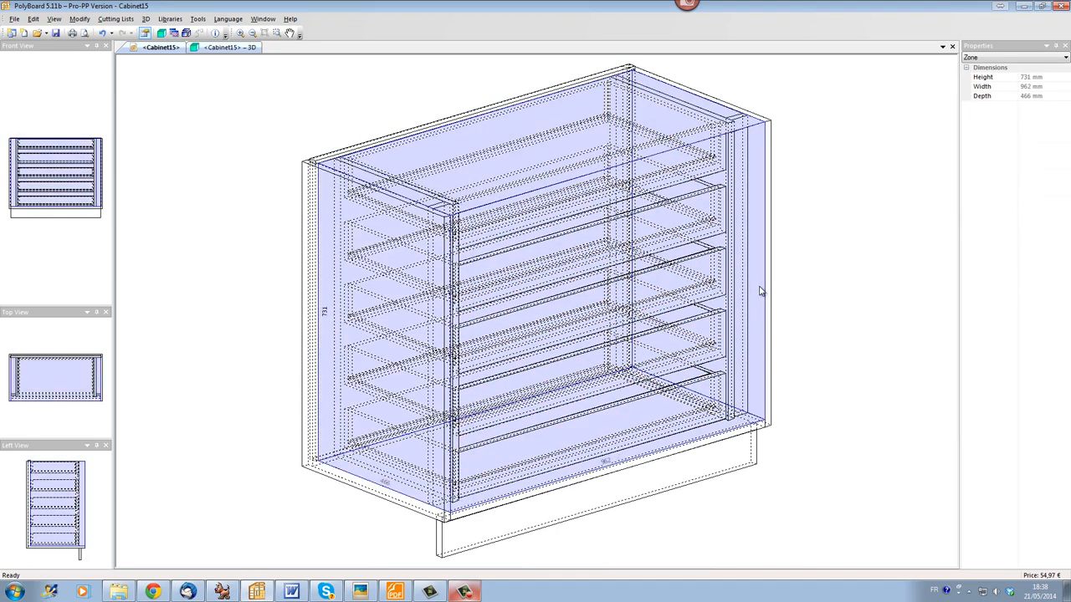
mouse_move(400, 211)
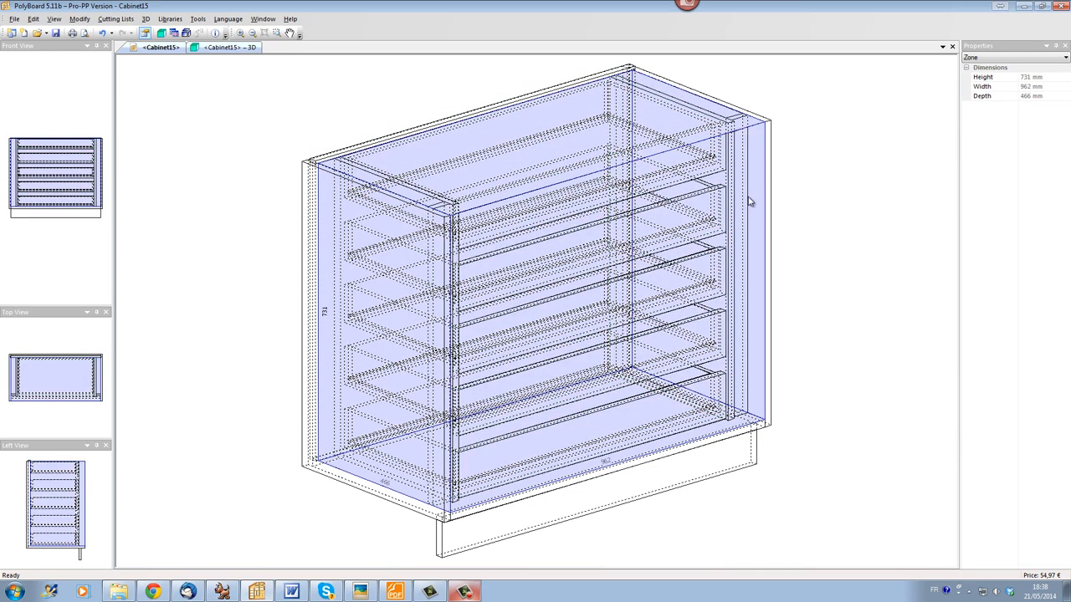
- Add a Double Door to the drawer zone so hinged doors close over the five drawers
right_click(751, 209)
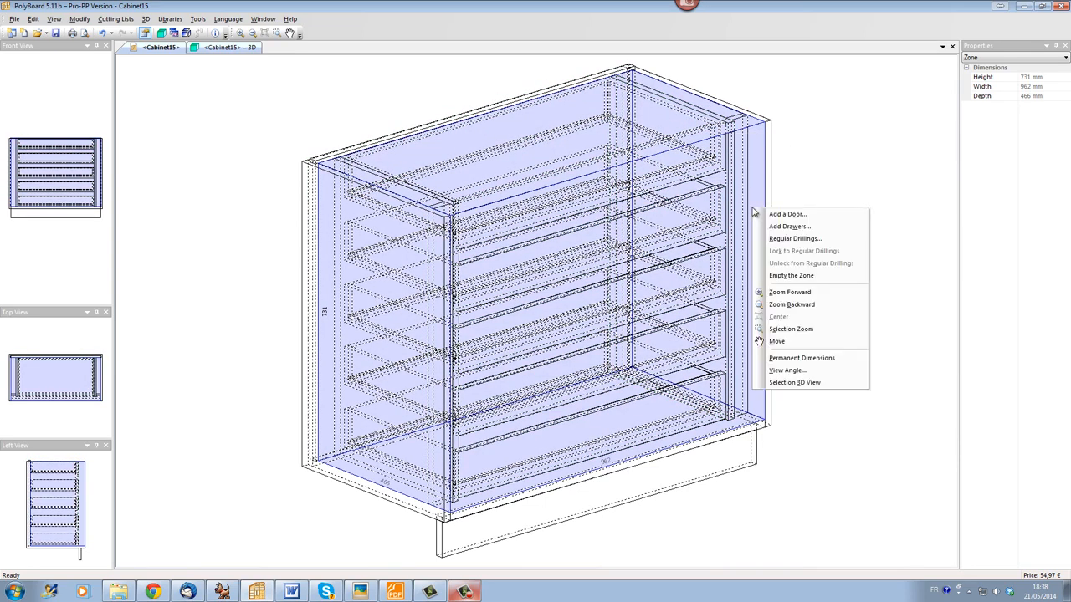
click(786, 214)
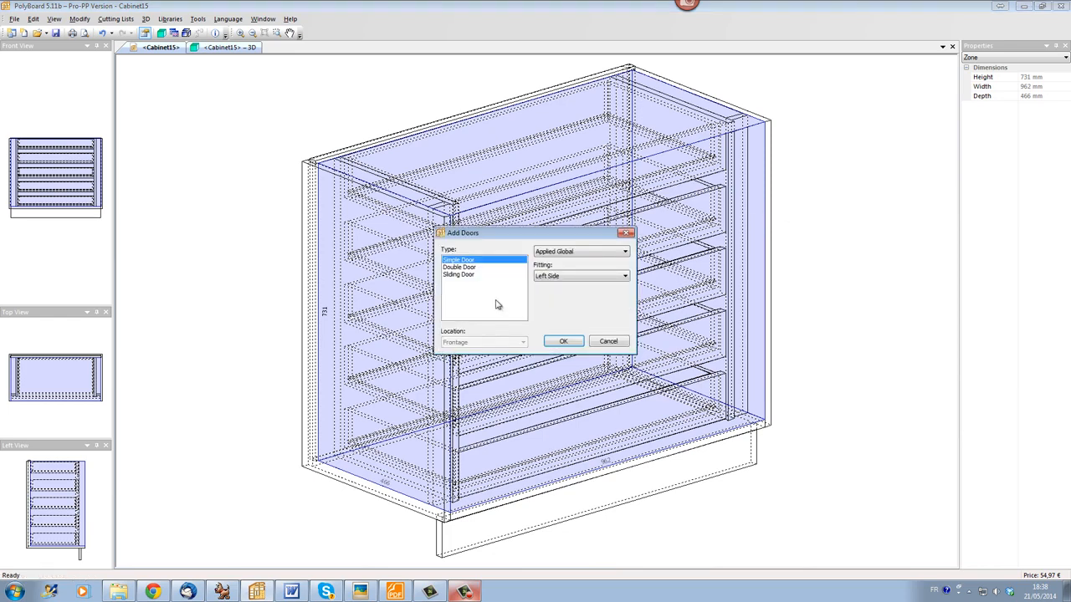
click(562, 341)
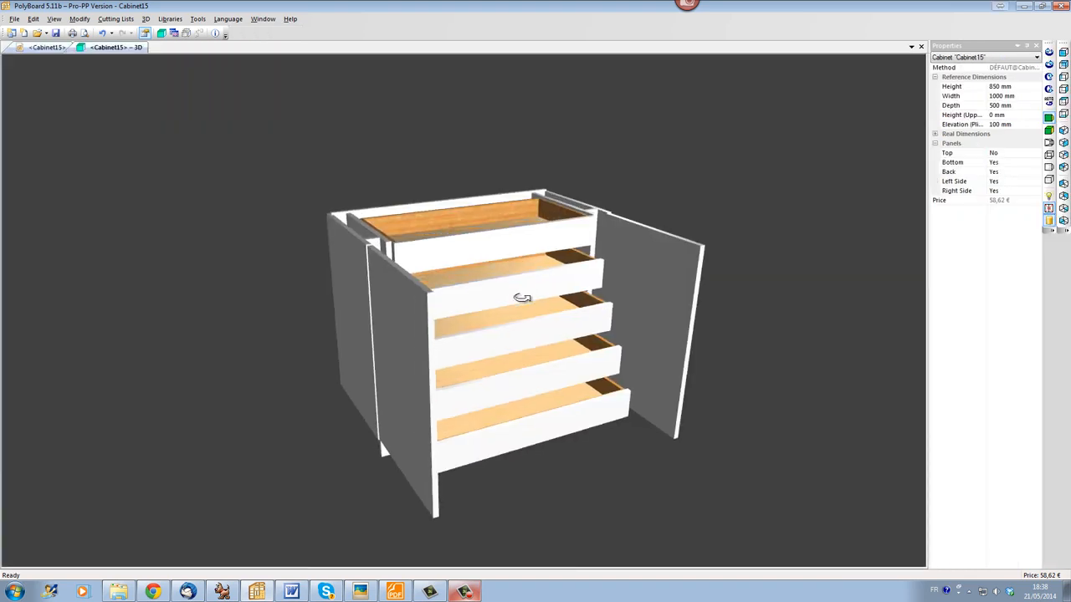
drag(521, 298, 323, 257)
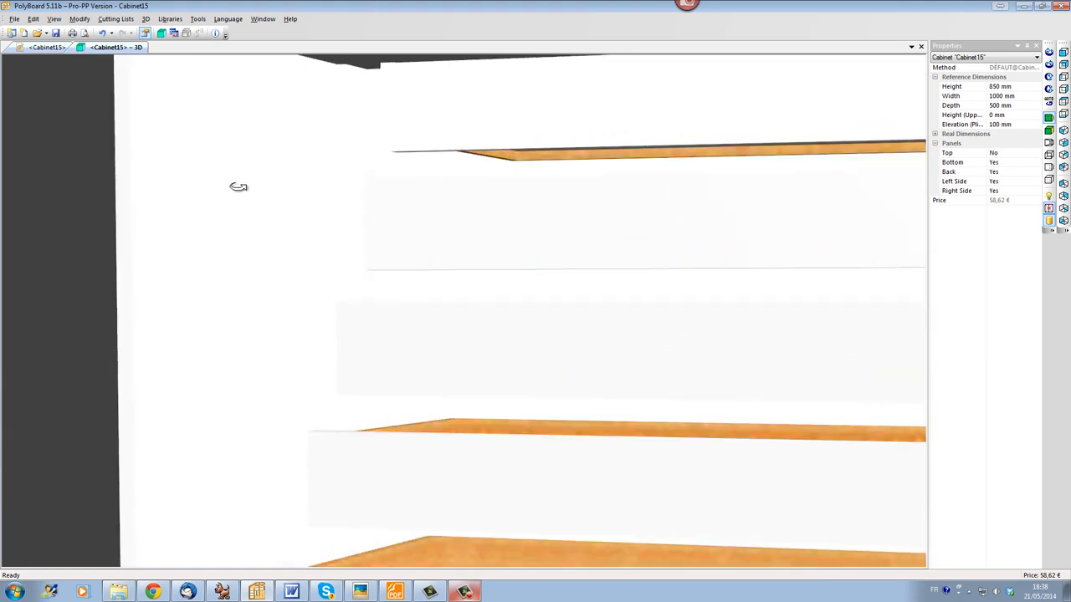
drag(238, 186, 295, 269)
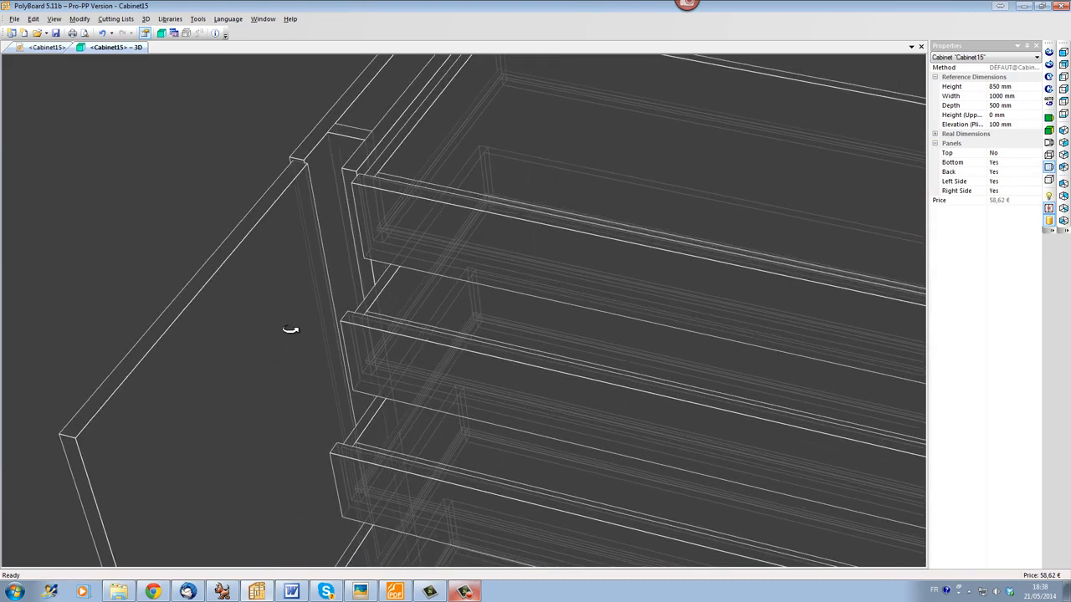
mouse_move(301, 154)
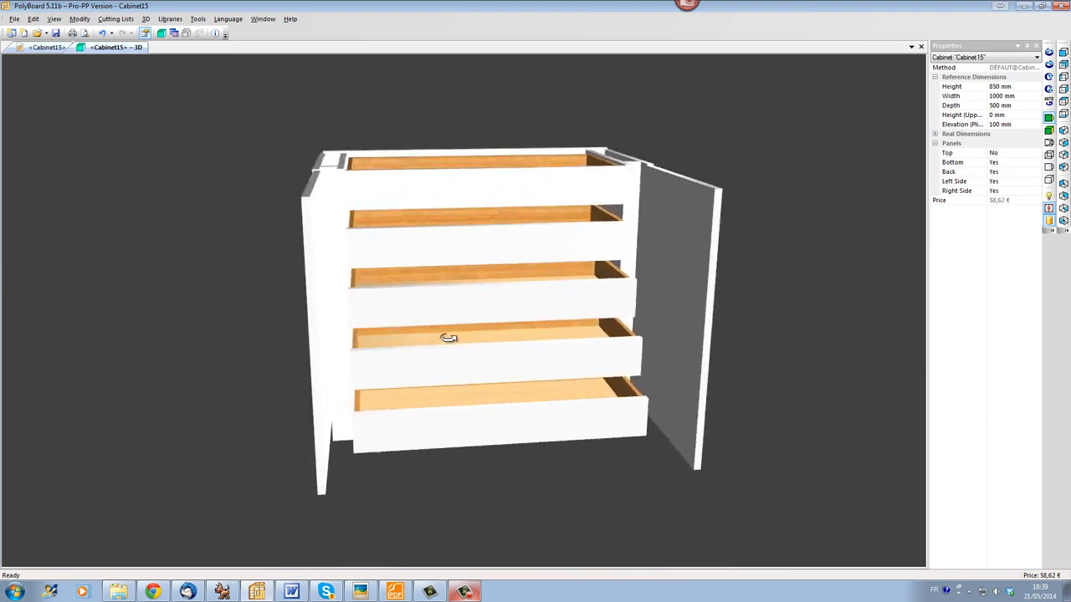
drag(448, 338, 575, 422)
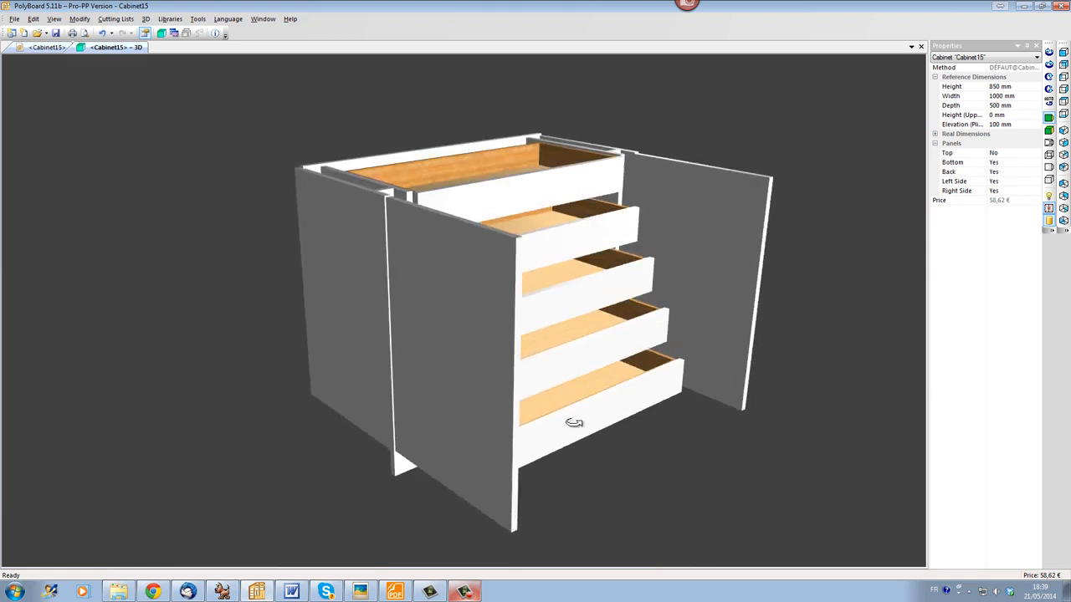
drag(576, 422, 458, 422)
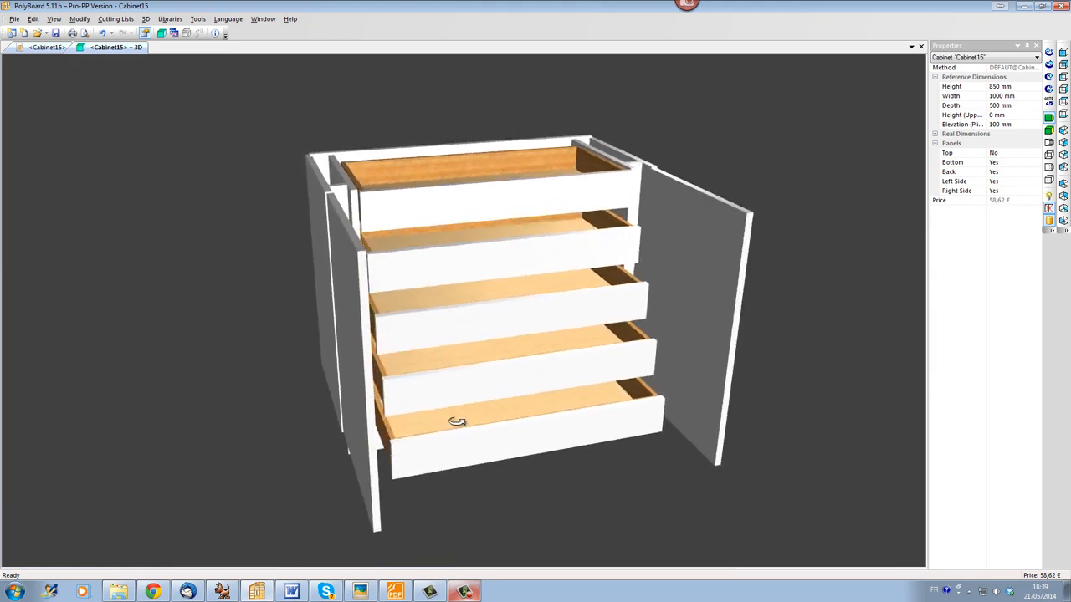